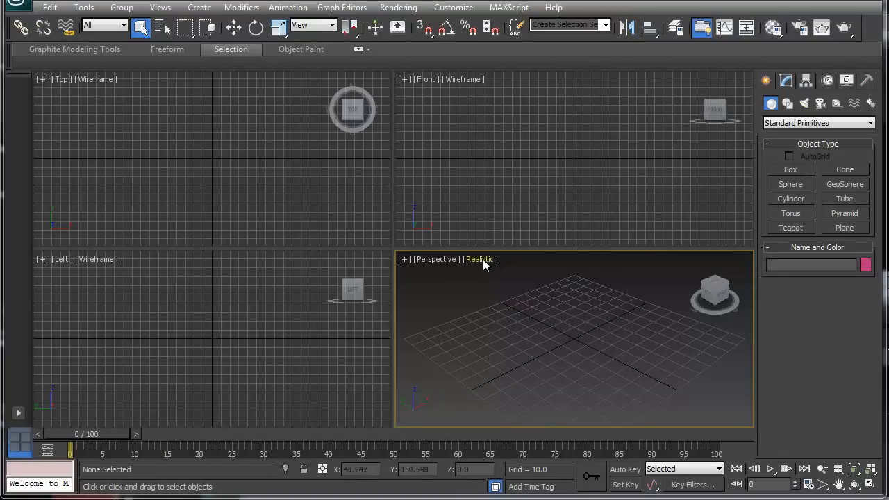
pyautogui.moveTo(553, 239)
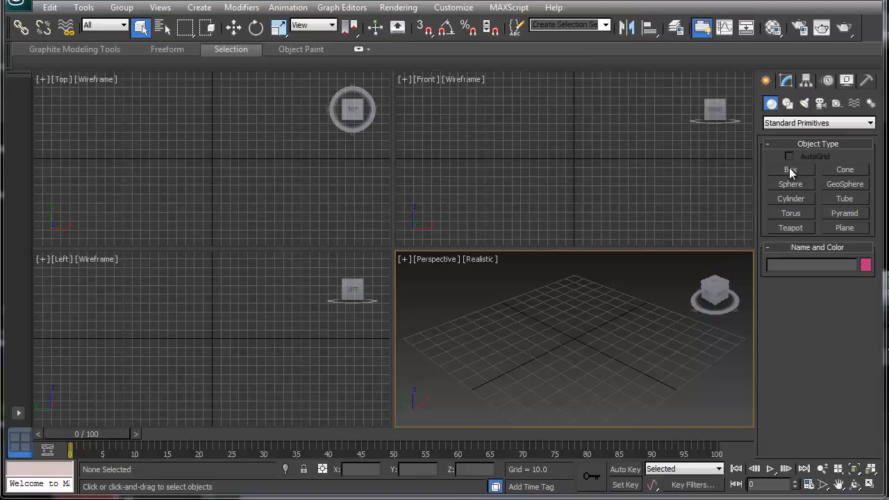
# - Activate the Box primitive tool in the Create panel
pyautogui.click(790, 169)
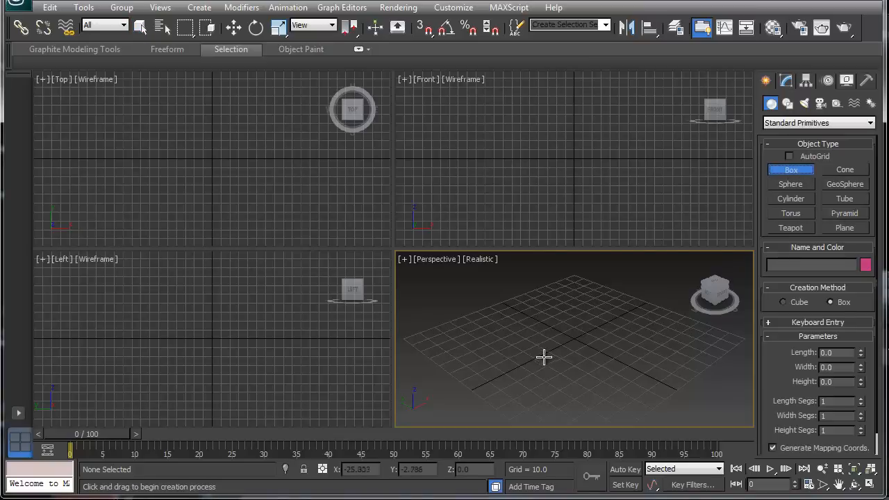
pyautogui.moveTo(528, 343)
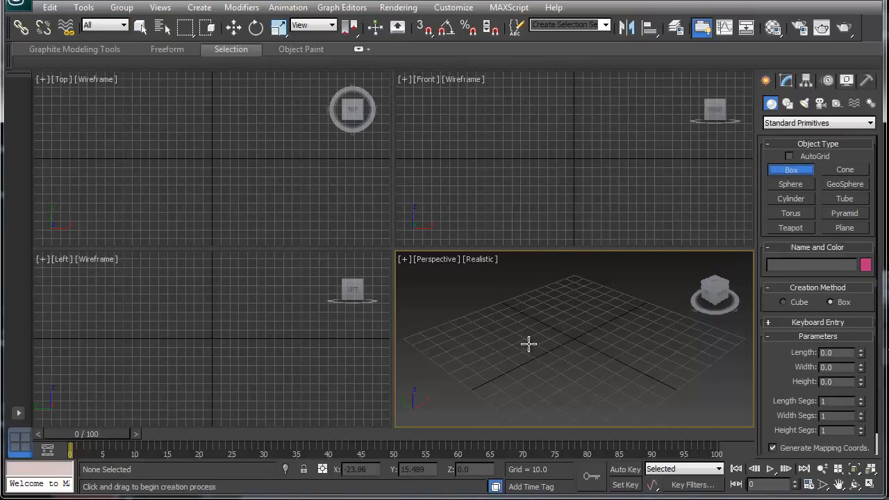
pyautogui.moveTo(175, 129)
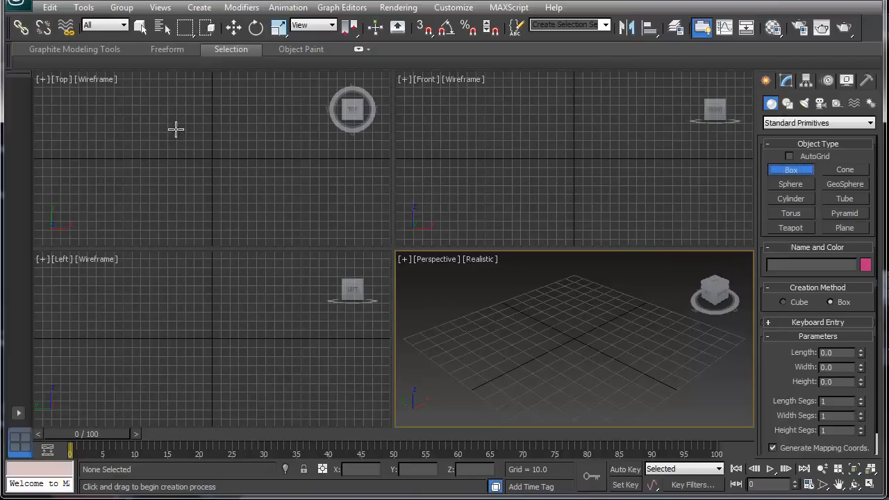
# - Draw a box near the grid centre and bring up its parameters in the Modify panel
pyautogui.moveTo(184, 128); pyautogui.dragTo(249, 192)
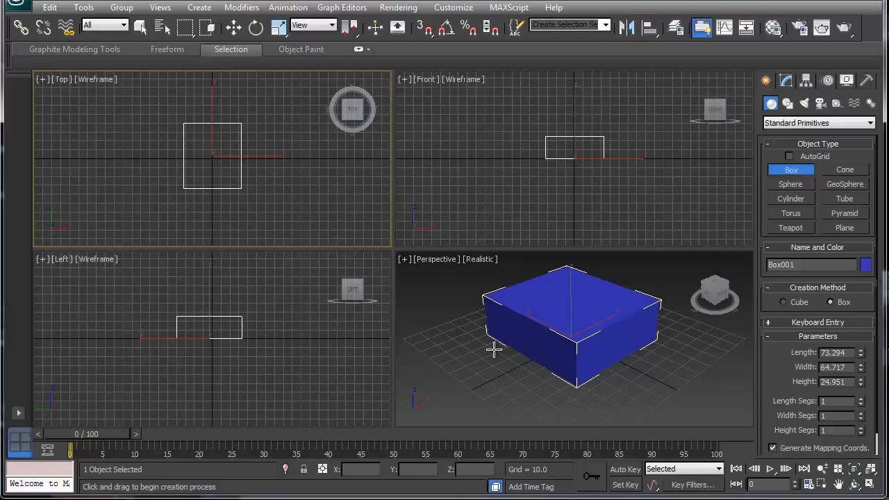
pyautogui.moveTo(478, 295)
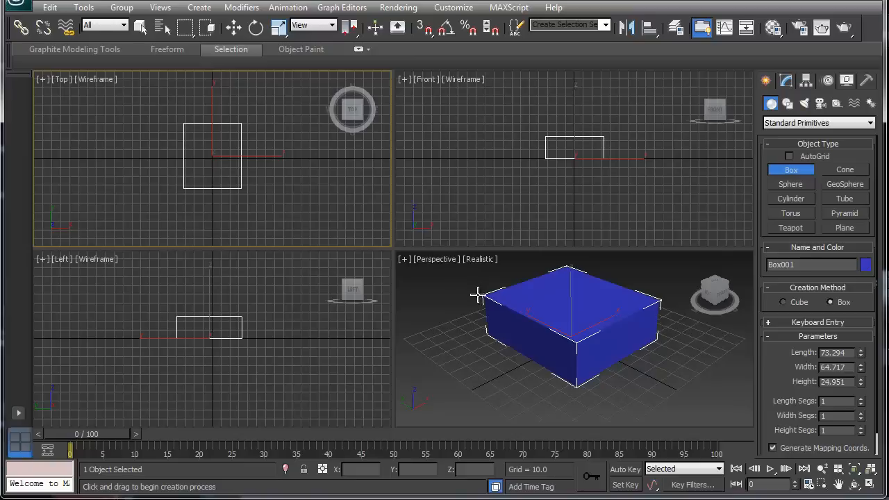
pyautogui.moveTo(529, 359)
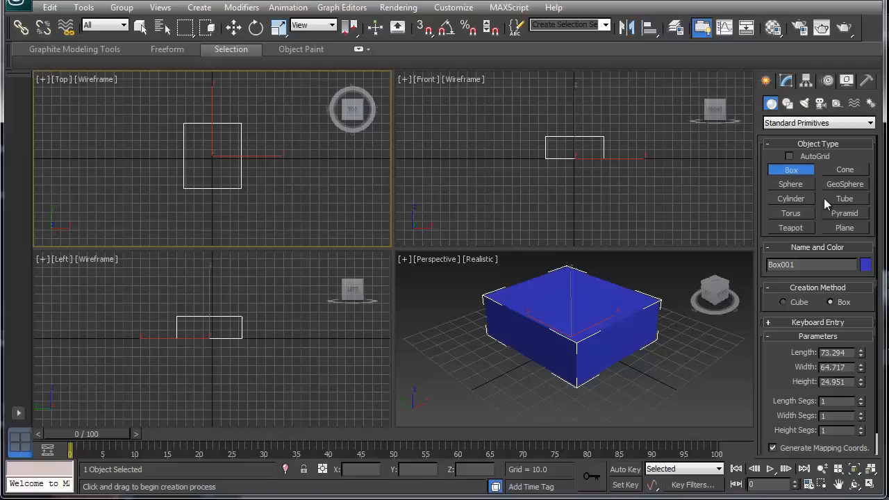
pyautogui.click(785, 80)
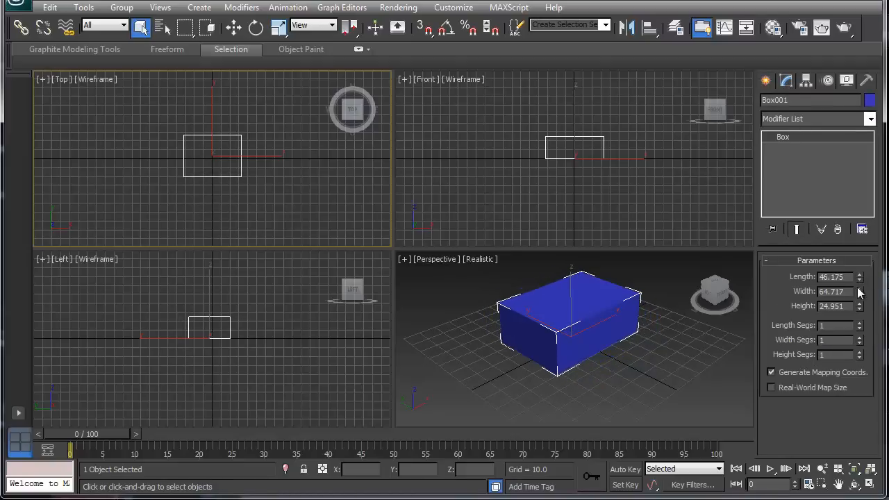
# - Make the box a slab 38.183 wide and 3.493 high, then move it up along Z above the grid
pyautogui.click(859, 295)
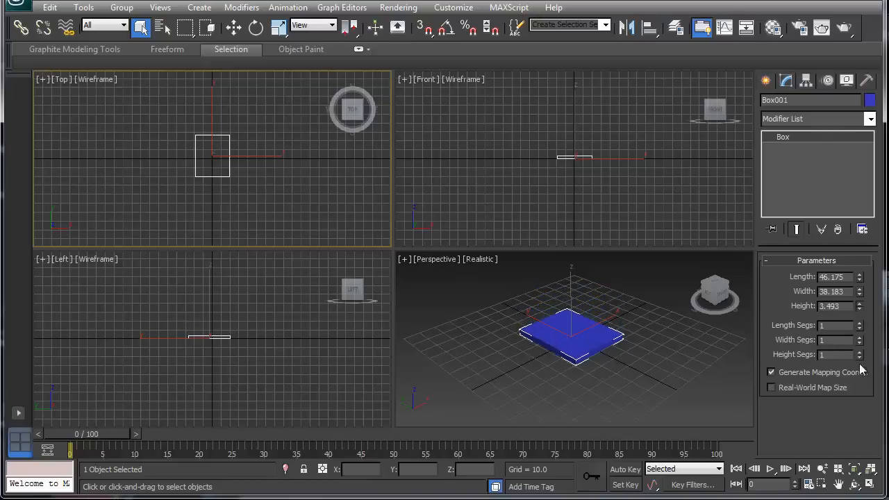
pyautogui.click(233, 28)
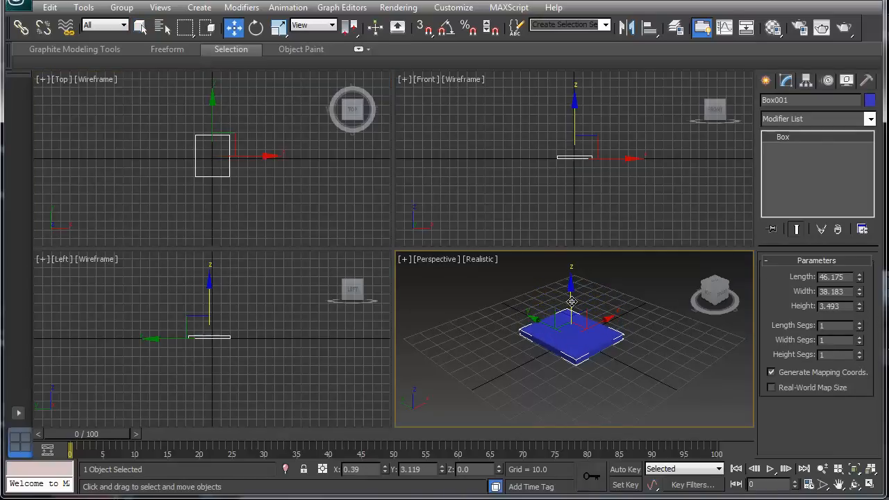
pyautogui.moveTo(571, 300); pyautogui.dragTo(575, 257)
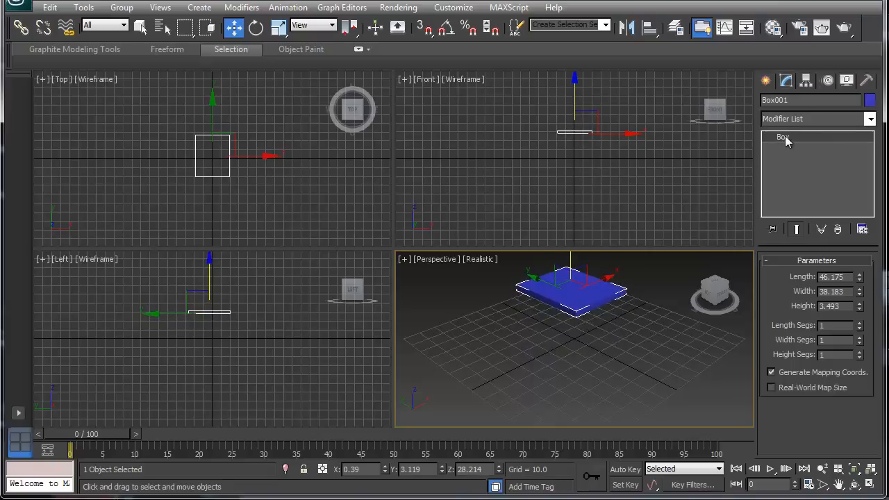
# - Convert Box001 to an Editable Poly from the modifier stack
pyautogui.rightClick(783, 139)
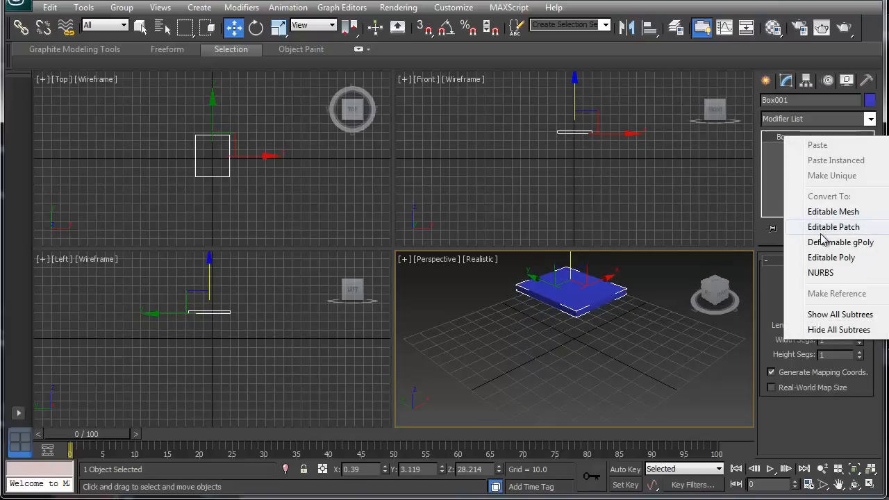
pyautogui.moveTo(822, 257)
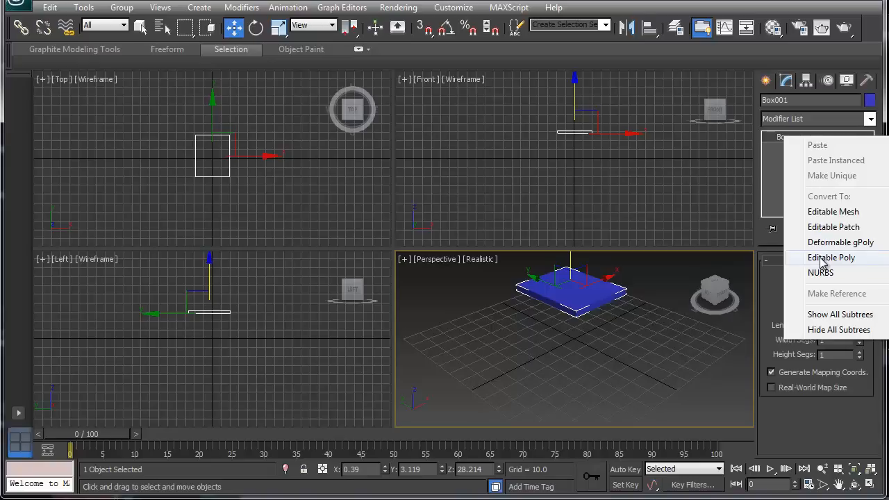
pyautogui.click(830, 257)
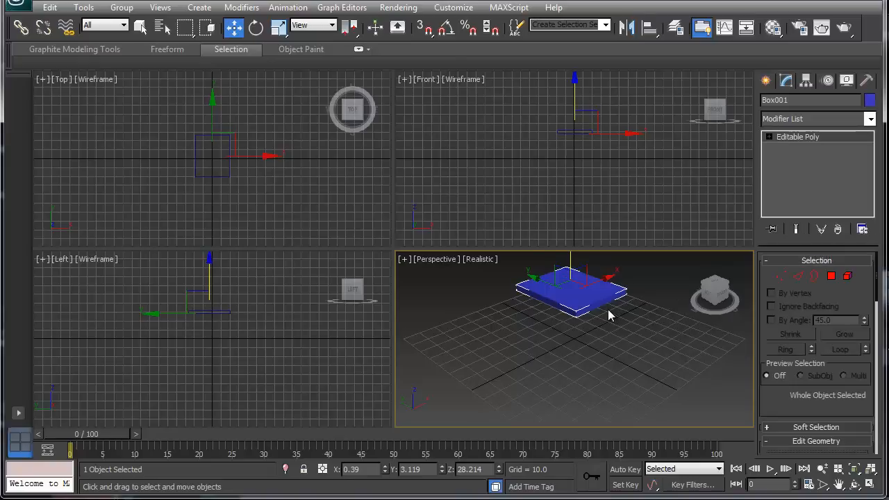
pyautogui.moveTo(692, 319)
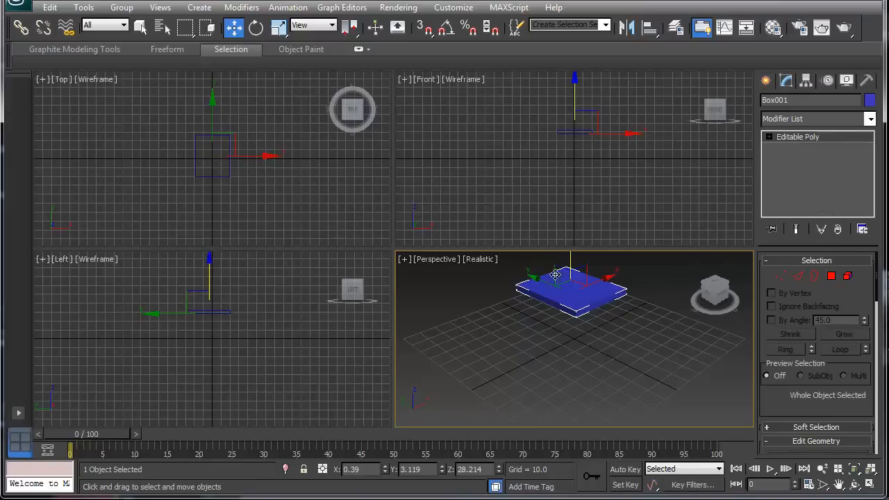
pyautogui.moveTo(561, 358)
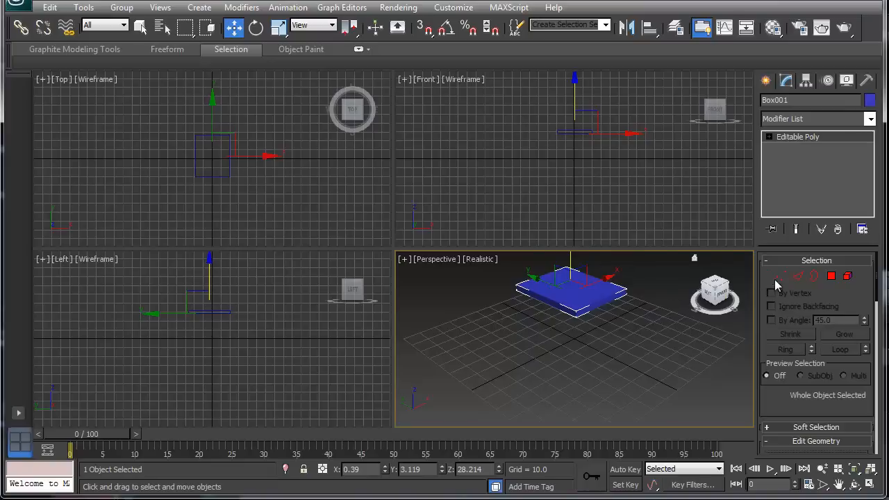
pyautogui.moveTo(831, 278)
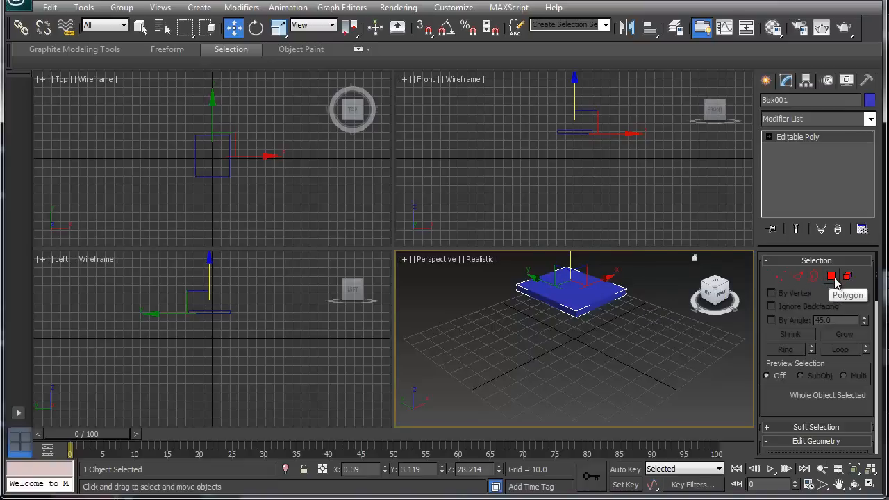
pyautogui.moveTo(780, 285)
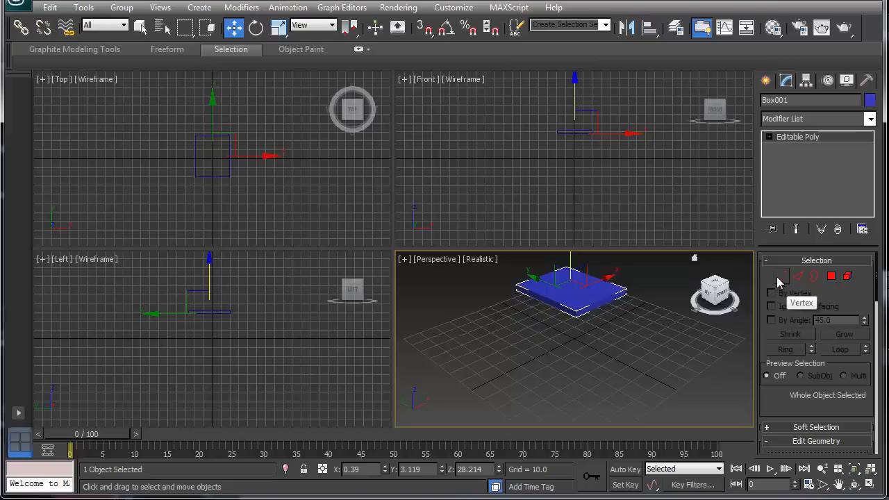
# - Enter Vertex sub-object level on the Editable Poly slab
pyautogui.click(781, 275)
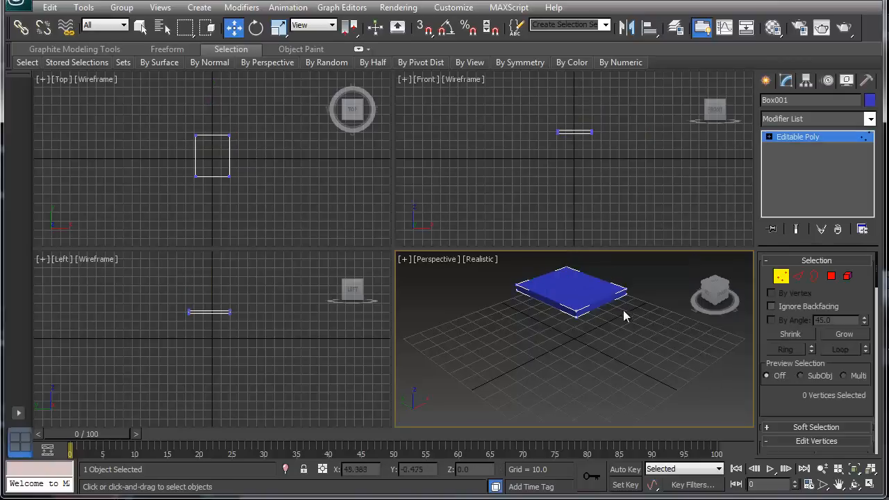
pyautogui.moveTo(595, 312)
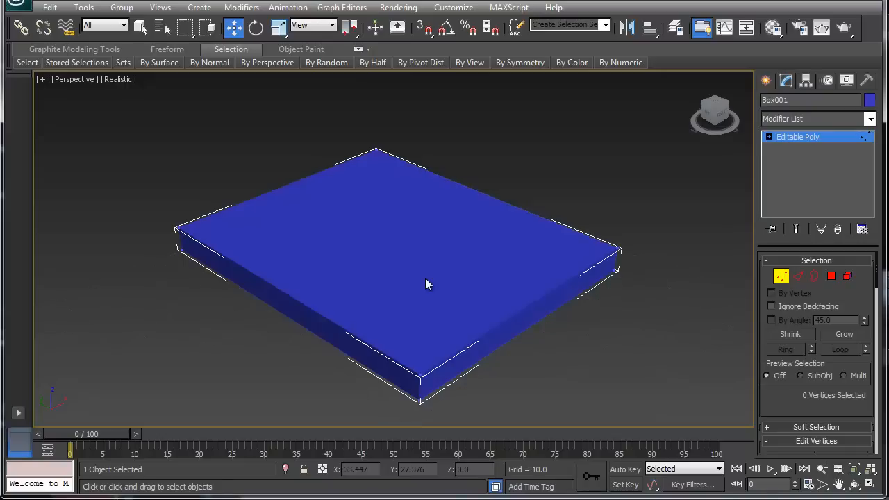
pyautogui.moveTo(354, 235)
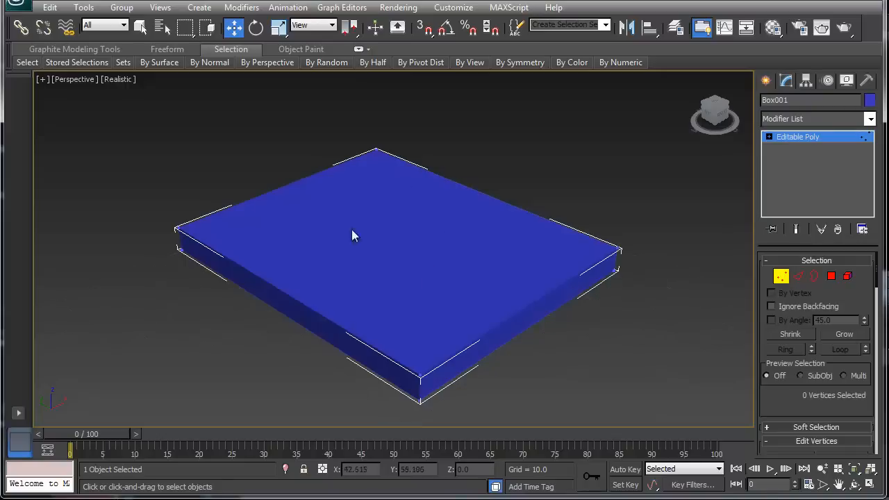
pyautogui.moveTo(370, 261)
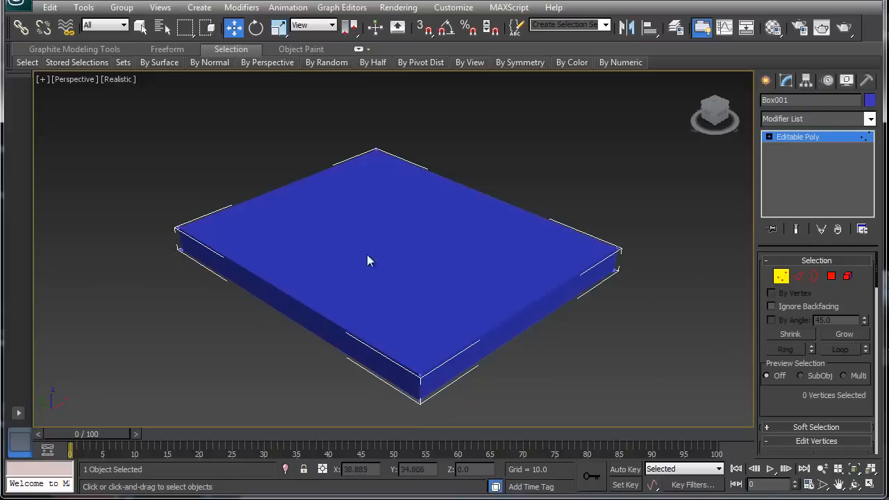
pyautogui.moveTo(436, 264)
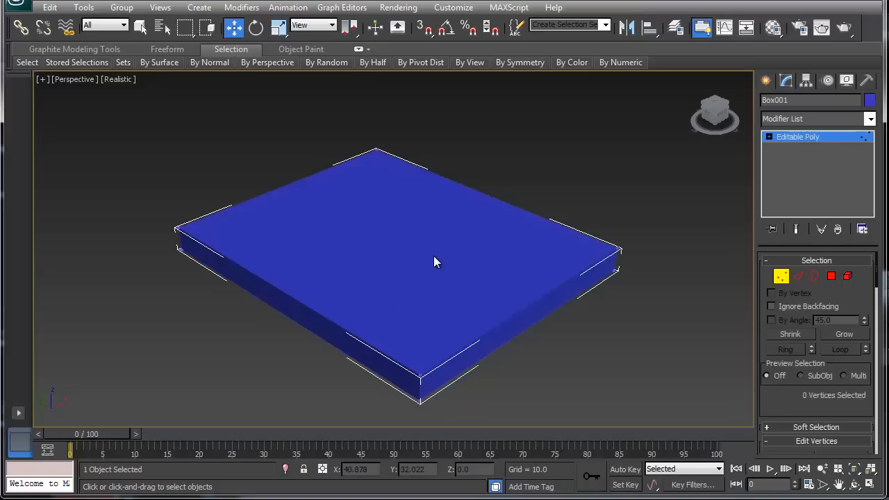
pyautogui.moveTo(193, 161)
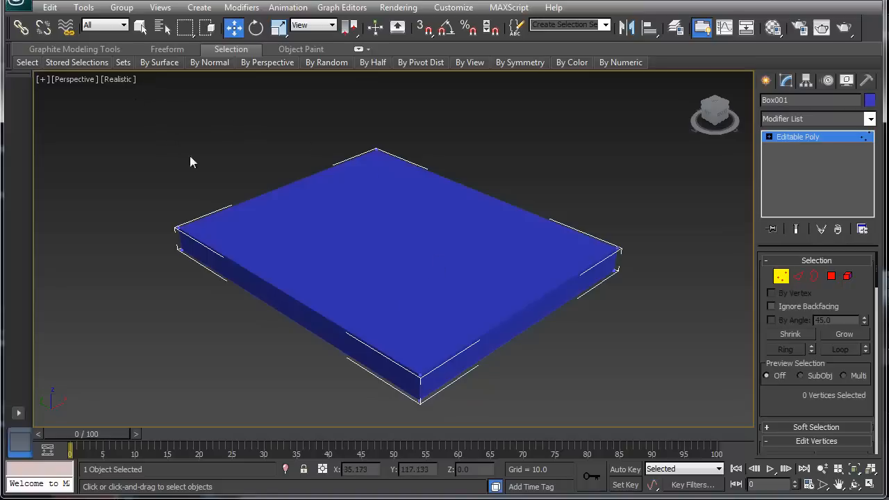
pyautogui.moveTo(300, 272)
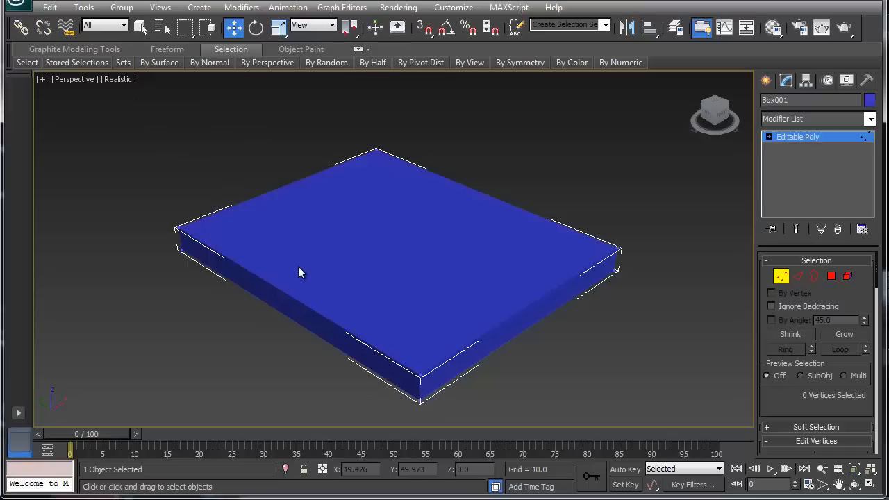
pyautogui.moveTo(502, 354)
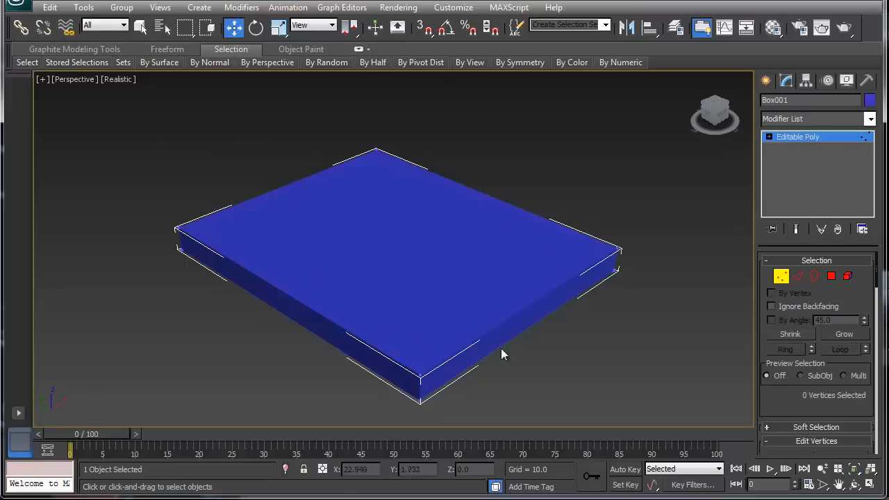
pyautogui.moveTo(422, 375)
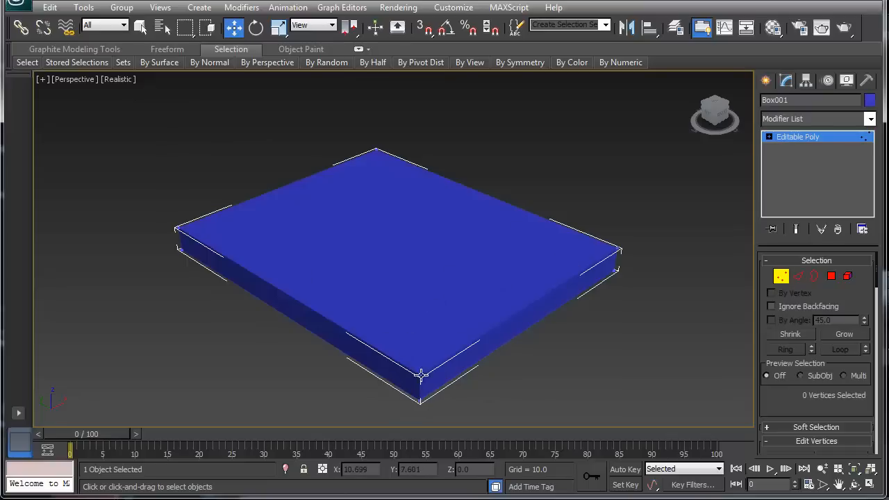
pyautogui.moveTo(618, 250)
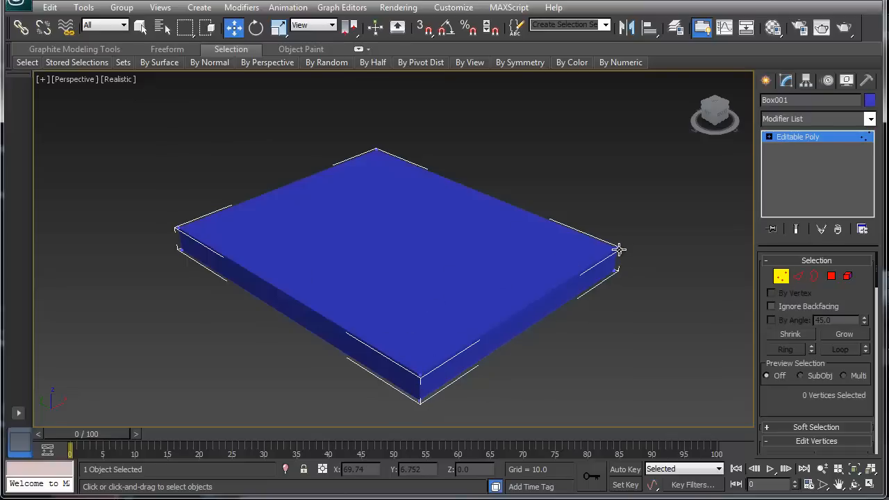
# - Select a corner vertex of the slab (vertex 6)
pyautogui.click(617, 248)
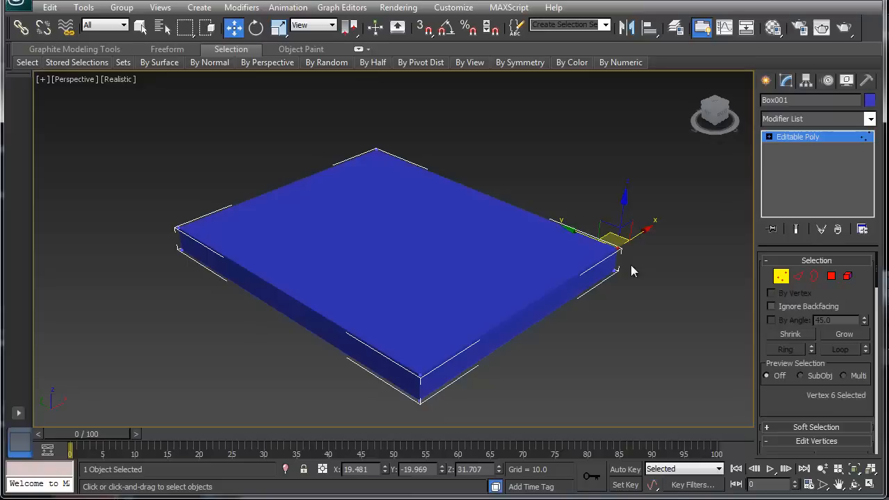
pyautogui.moveTo(617, 247)
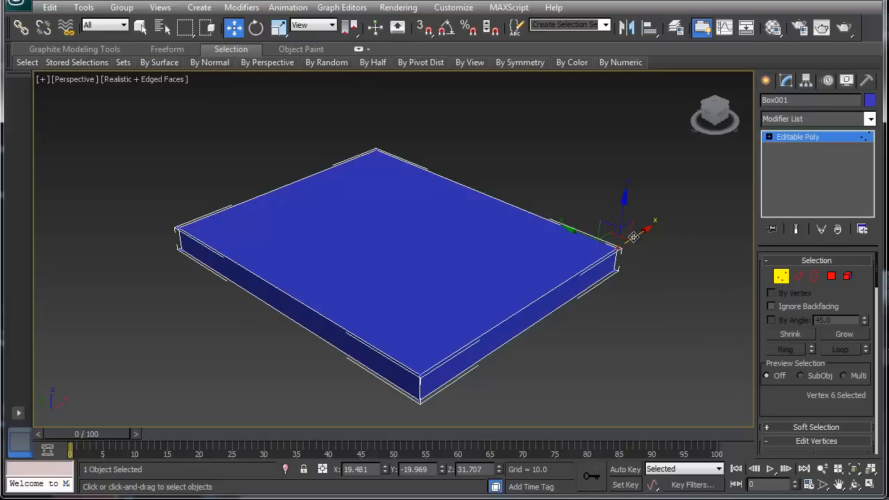
pyautogui.moveTo(650, 228)
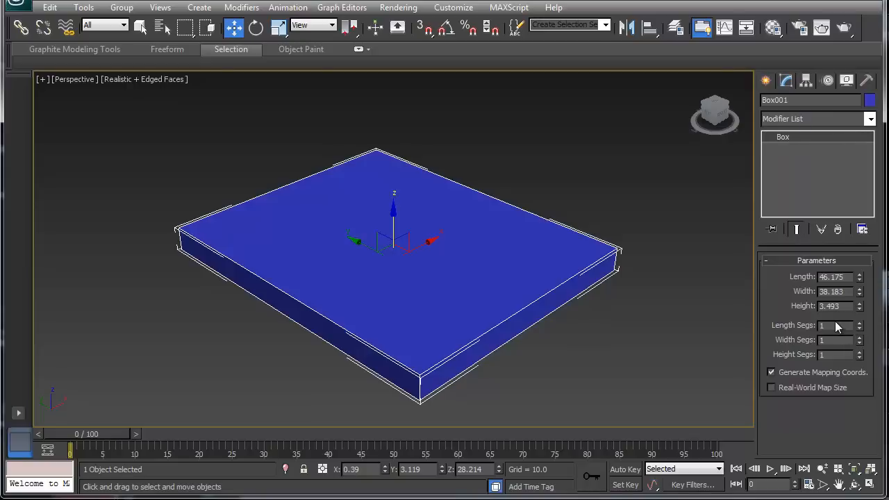
pyautogui.moveTo(472, 300)
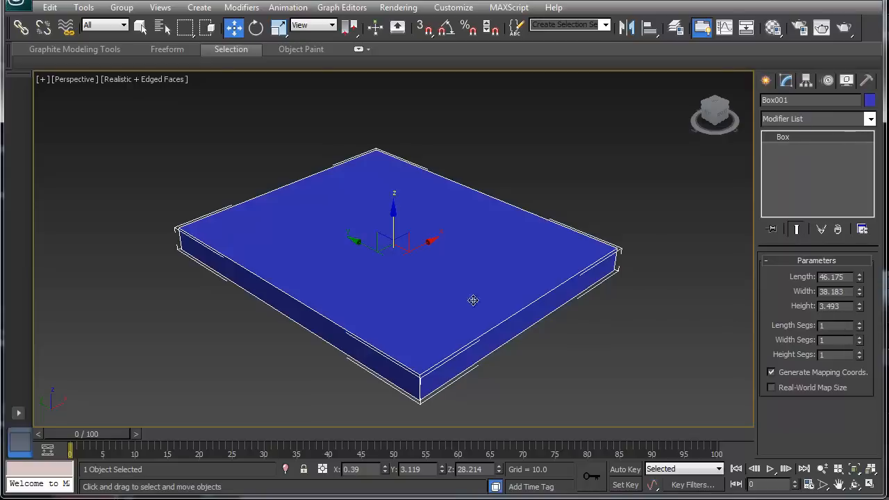
pyautogui.moveTo(400, 277)
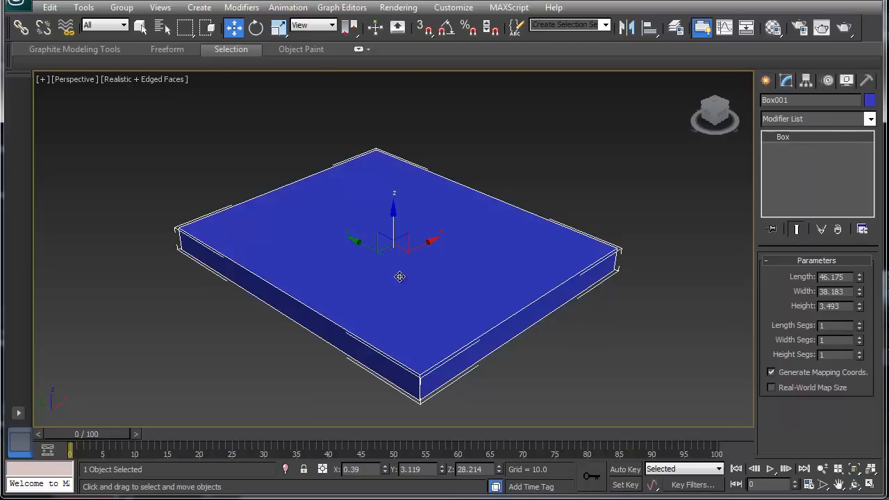
pyautogui.moveTo(475, 308)
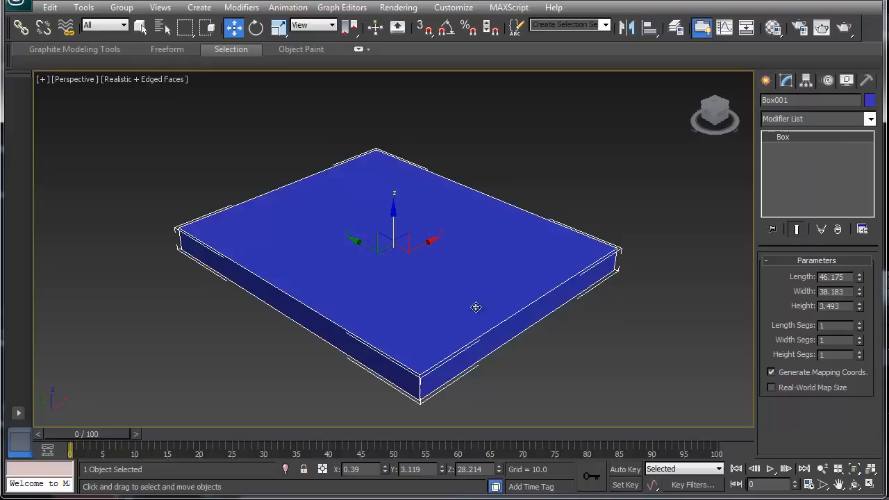
pyautogui.moveTo(447, 203)
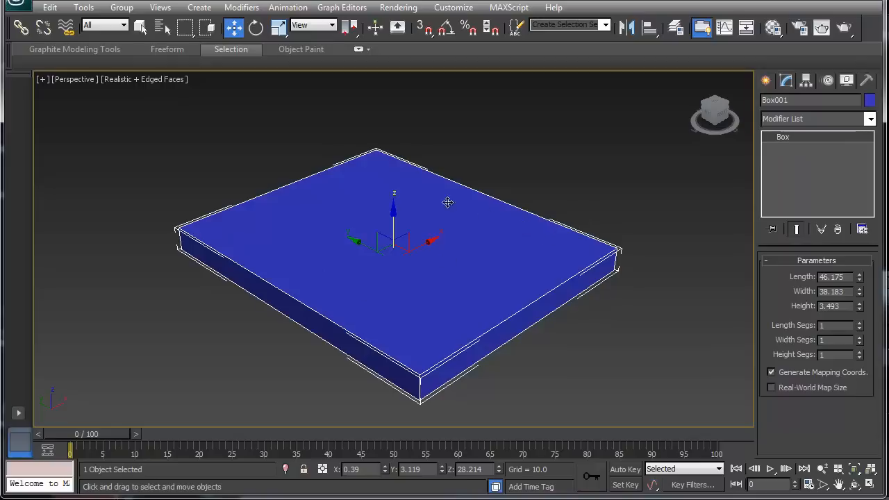
pyautogui.moveTo(822, 145)
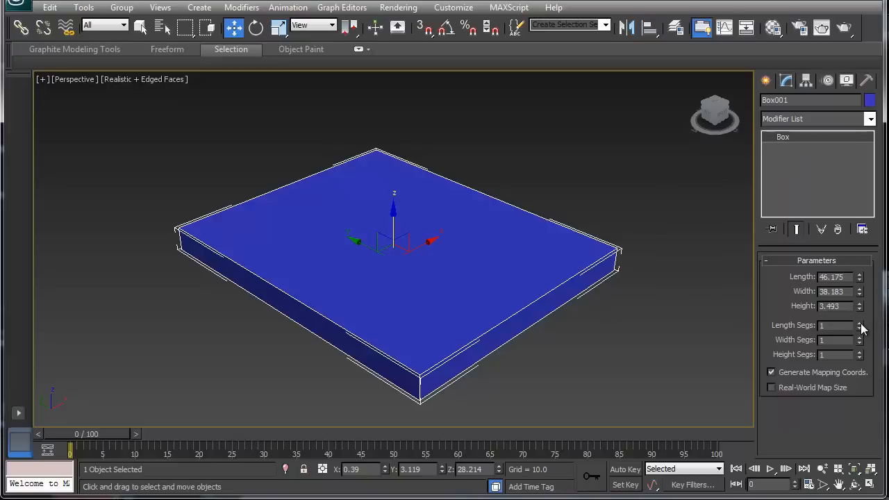
pyautogui.moveTo(859, 356)
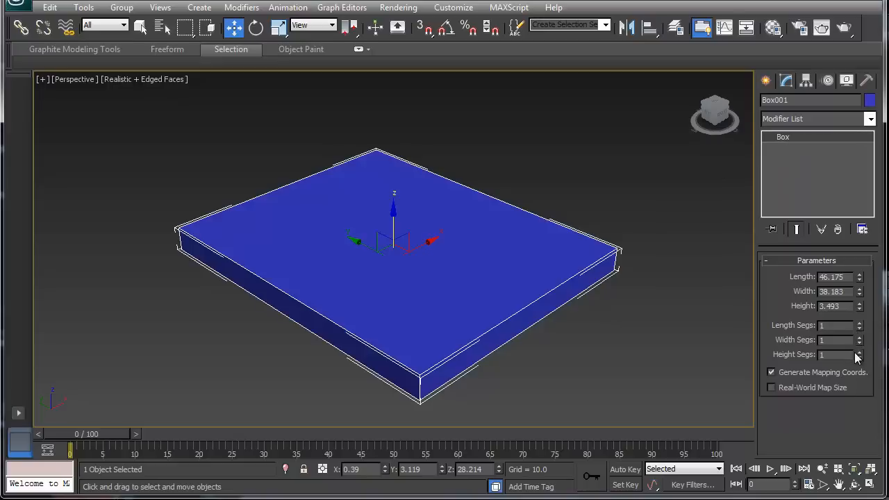
pyautogui.moveTo(861, 328)
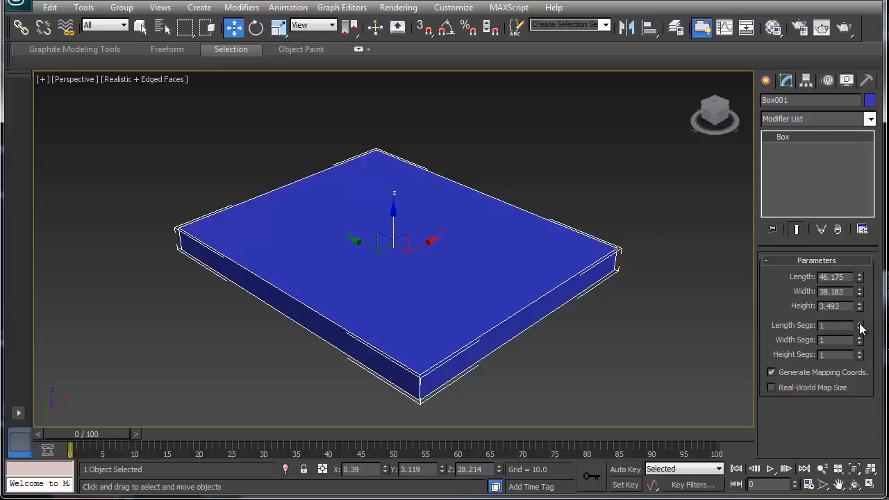
# - Raise the box's Length Segs and Width Segs to 3 for a three-by-three grid
pyautogui.click(859, 322)
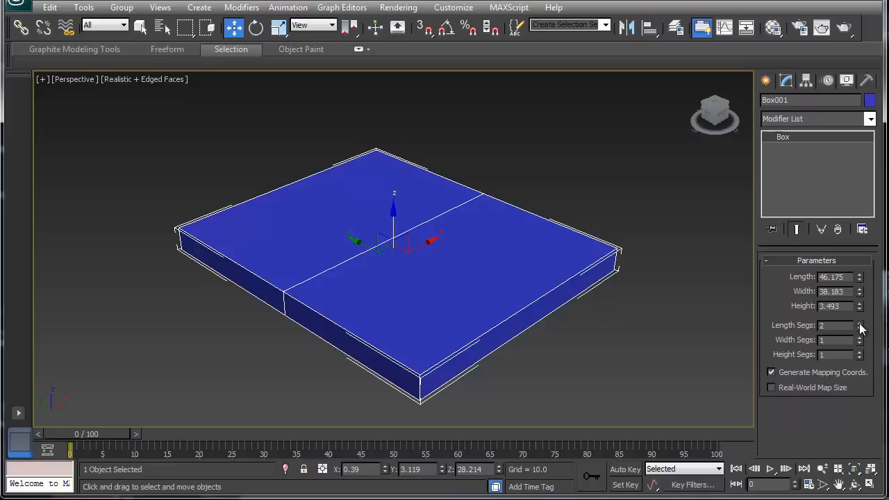
pyautogui.click(860, 322)
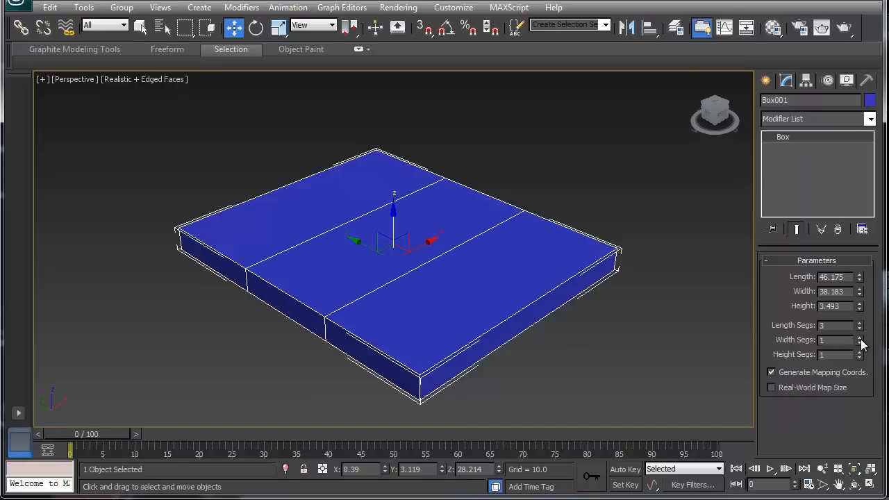
pyautogui.click(861, 338)
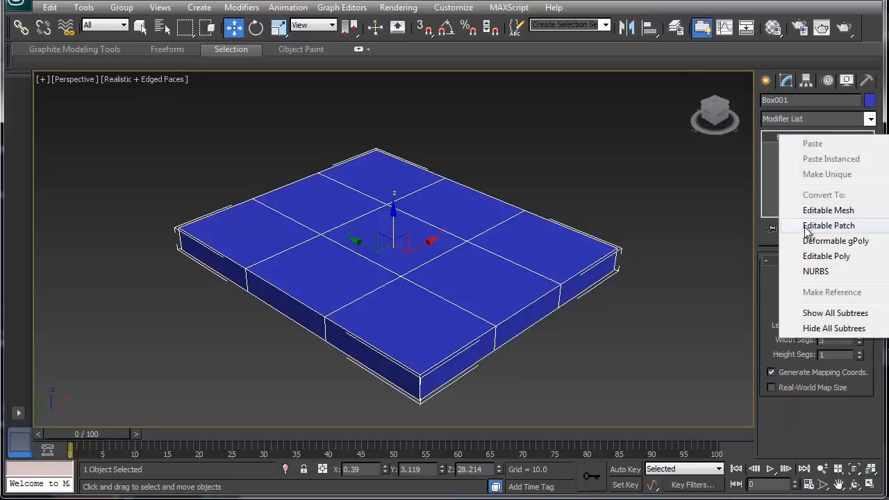
# - Convert the segmented box to Editable Poly, lift a corner vertex, then move it back down flat
pyautogui.click(827, 256)
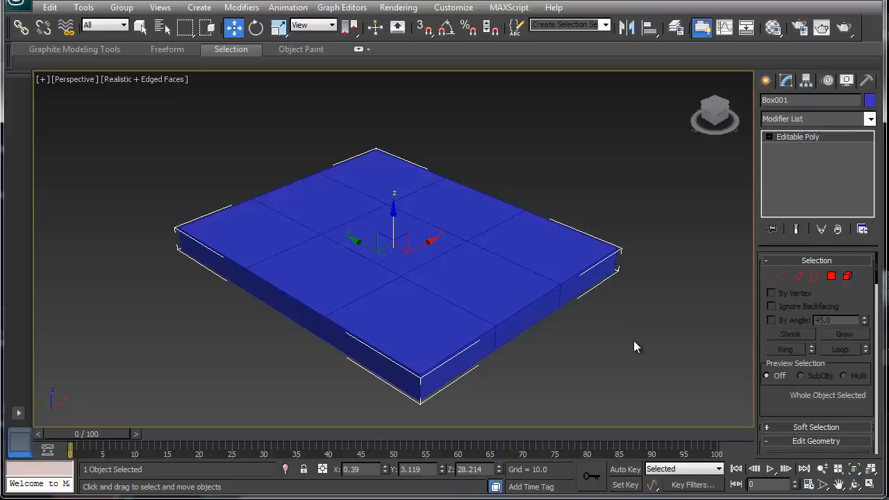
pyautogui.moveTo(559, 262)
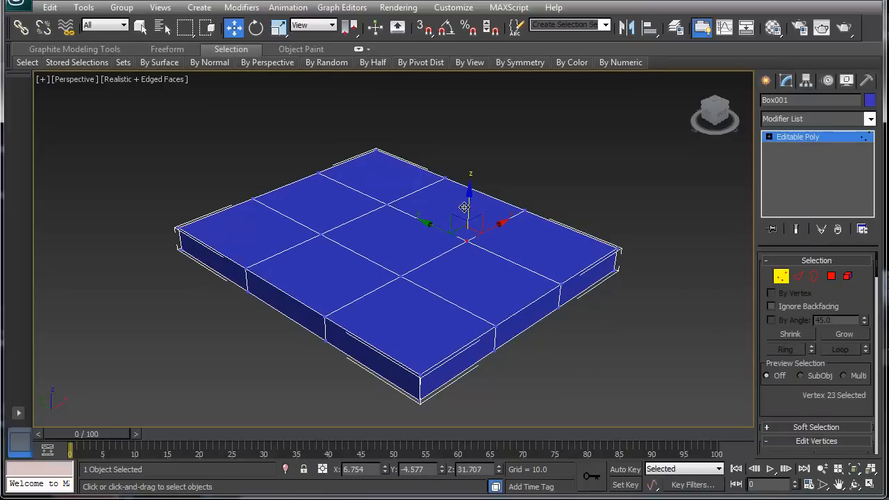
pyautogui.moveTo(469, 209); pyautogui.dragTo(469, 201)
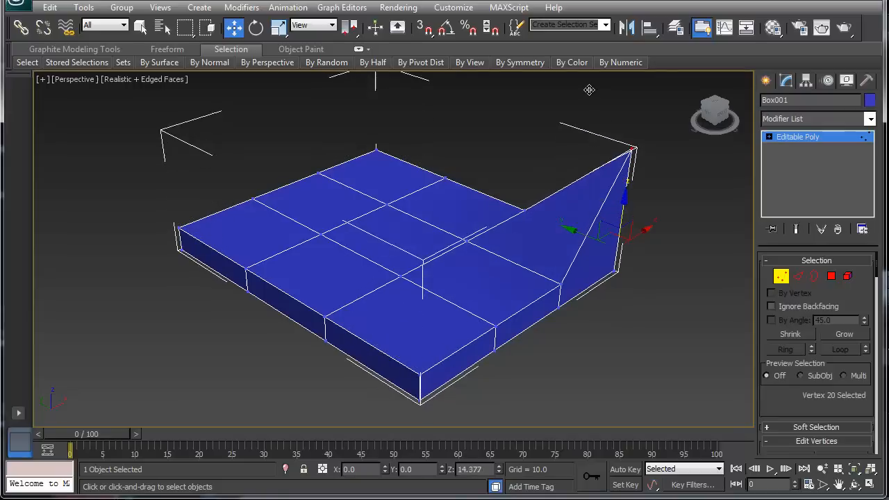
pyautogui.moveTo(604, 223); pyautogui.dragTo(625, 112)
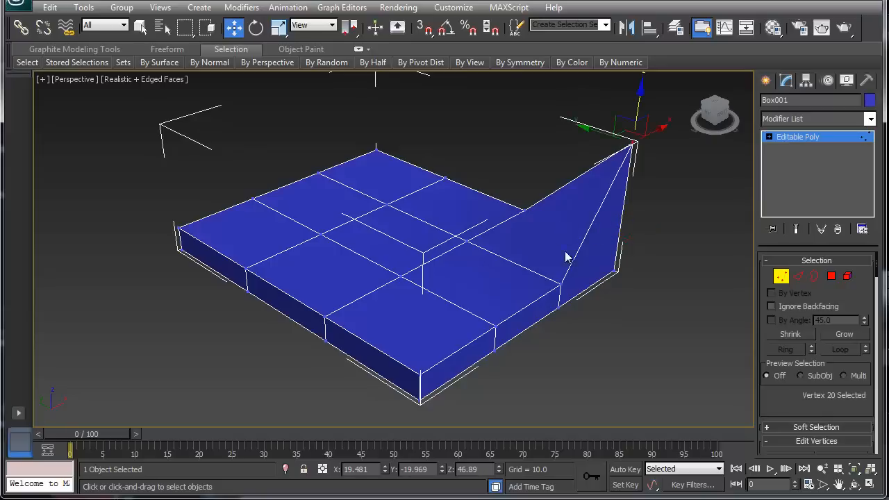
pyautogui.moveTo(608, 161)
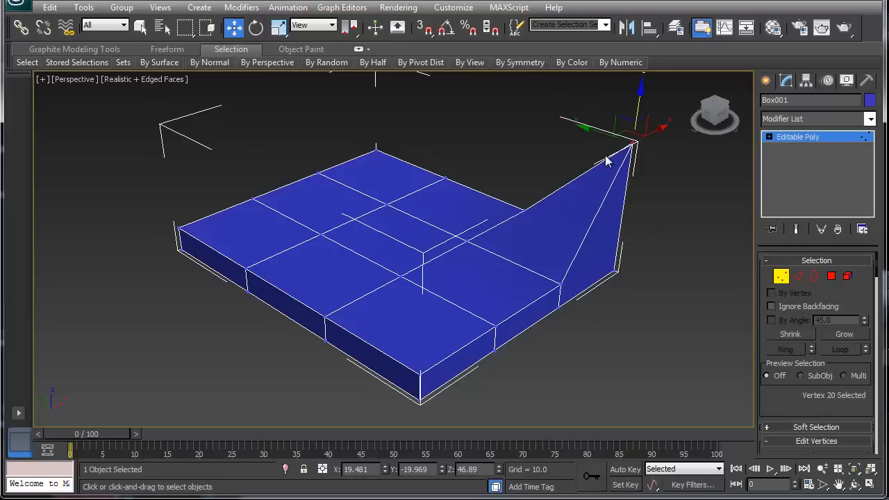
pyautogui.moveTo(533, 286)
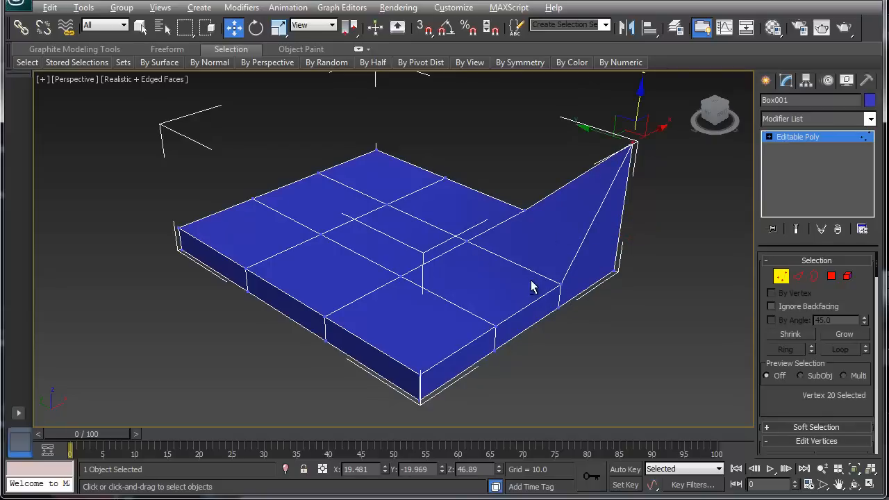
pyautogui.moveTo(527, 285); pyautogui.dragTo(507, 243)
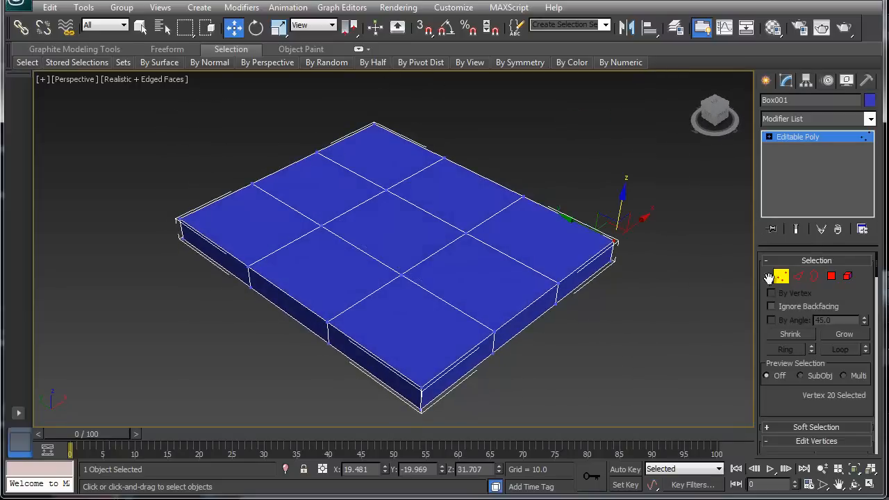
# - Switch to Edge level, raise an edge into a sloped ridge and orbit in to view the slope
pyautogui.click(797, 277)
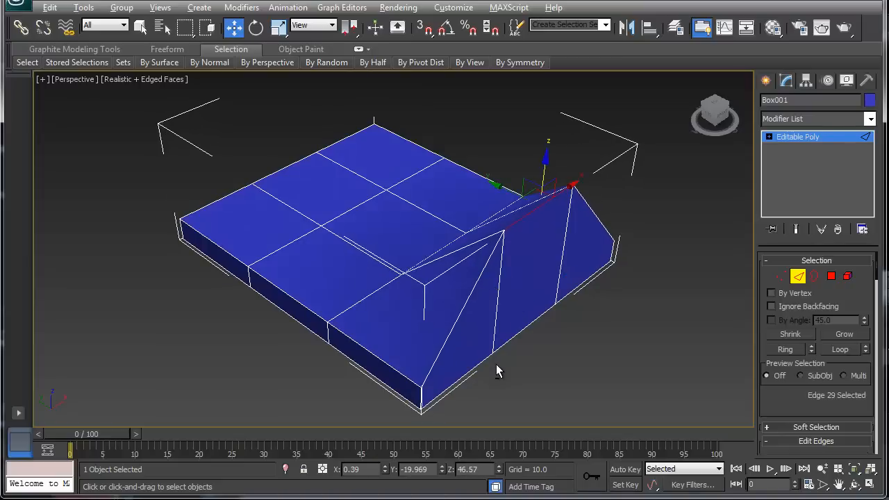
pyautogui.moveTo(497, 372); pyautogui.dragTo(481, 285)
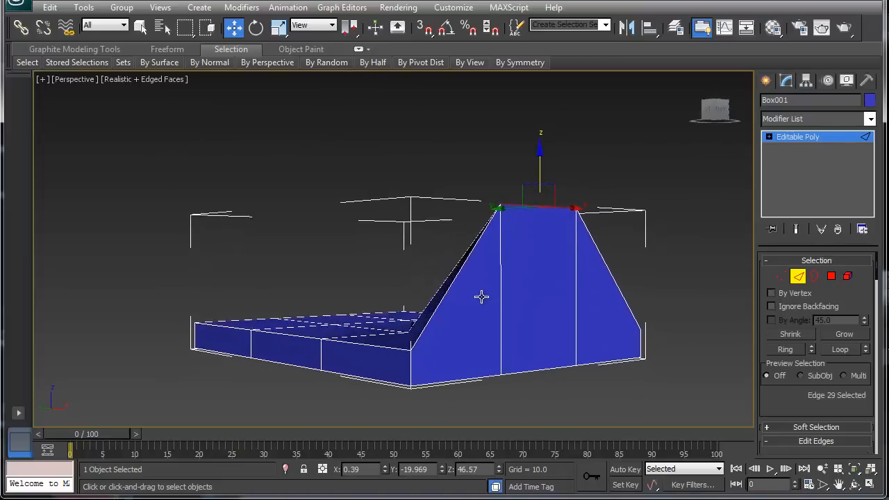
pyautogui.moveTo(480, 297); pyautogui.dragTo(661, 307)
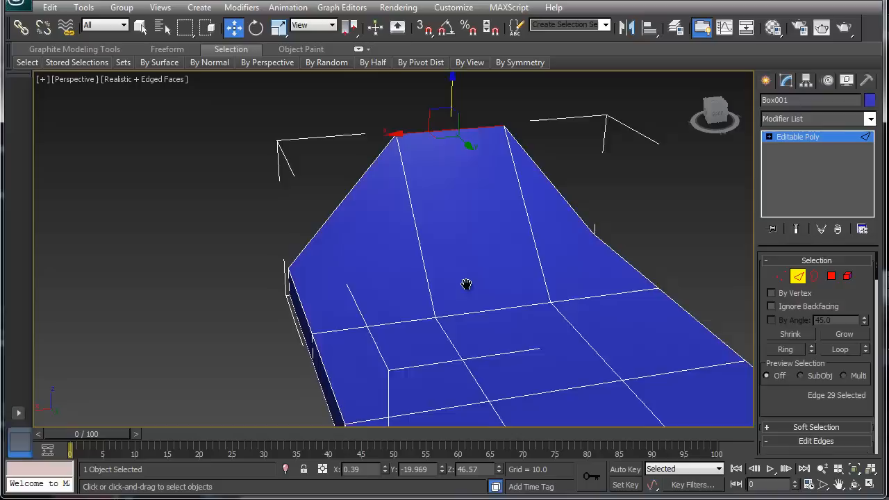
pyautogui.moveTo(466, 284); pyautogui.dragTo(429, 319)
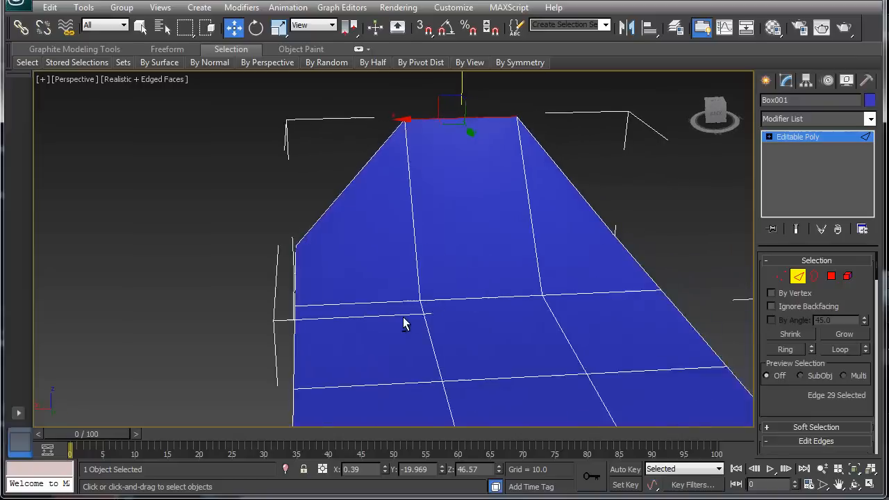
# - Turn on Edit Triangulation to inspect the hidden diagonals, then turn it off again
pyautogui.scroll(-3)
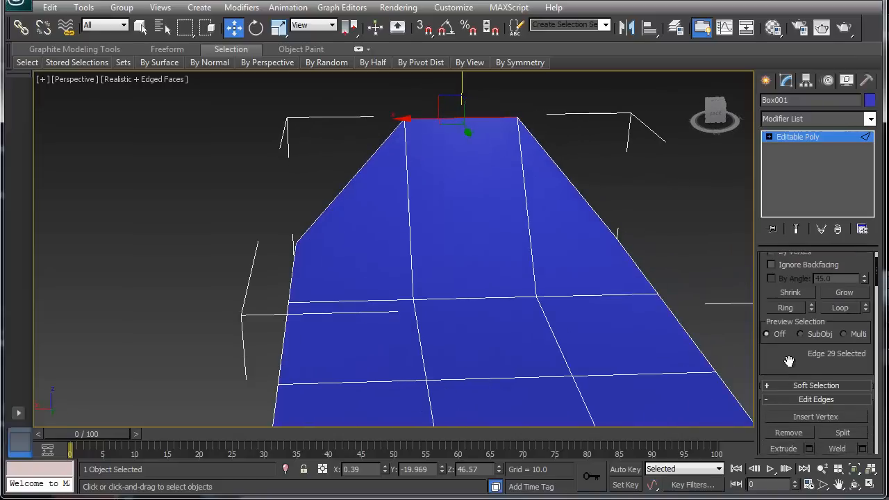
pyautogui.scroll(-3)
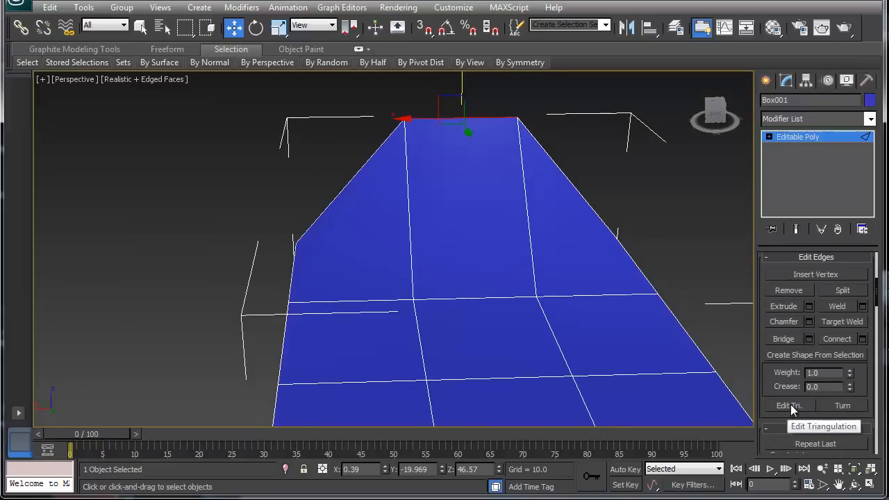
pyautogui.click(789, 405)
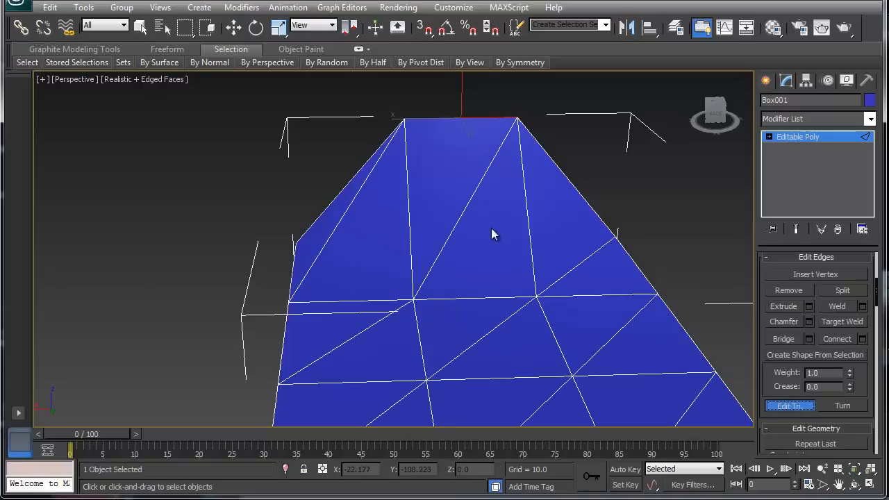
pyautogui.moveTo(336, 236)
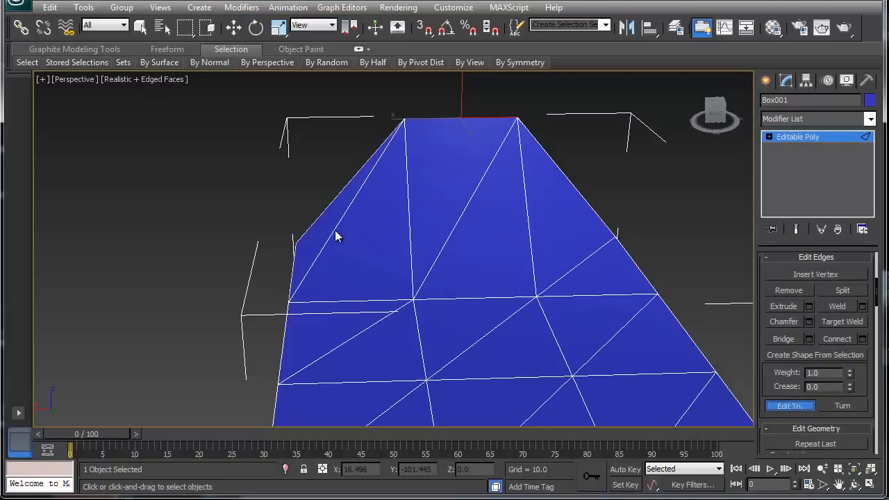
pyautogui.moveTo(569, 372)
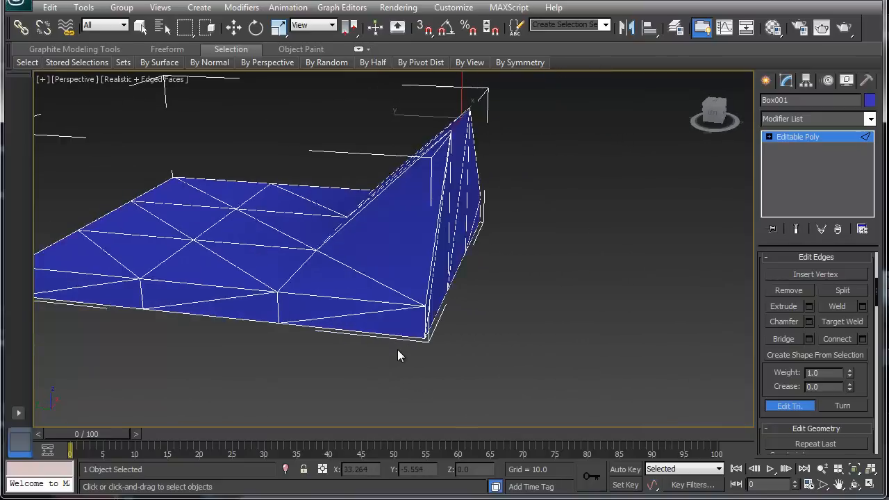
pyautogui.moveTo(400, 356); pyautogui.dragTo(541, 380)
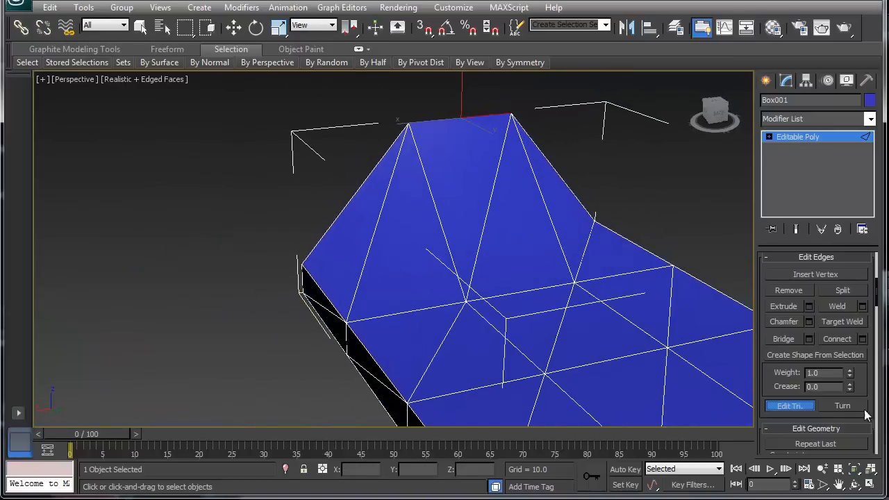
pyautogui.click(841, 406)
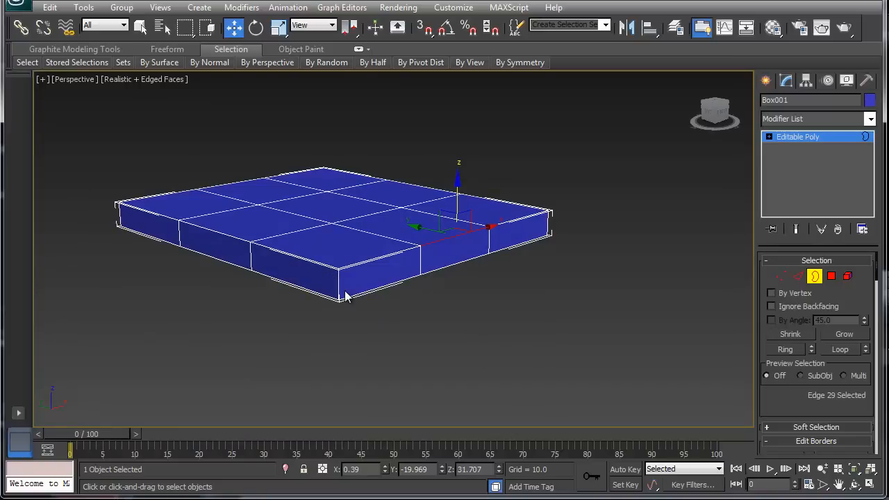
pyautogui.moveTo(343, 285)
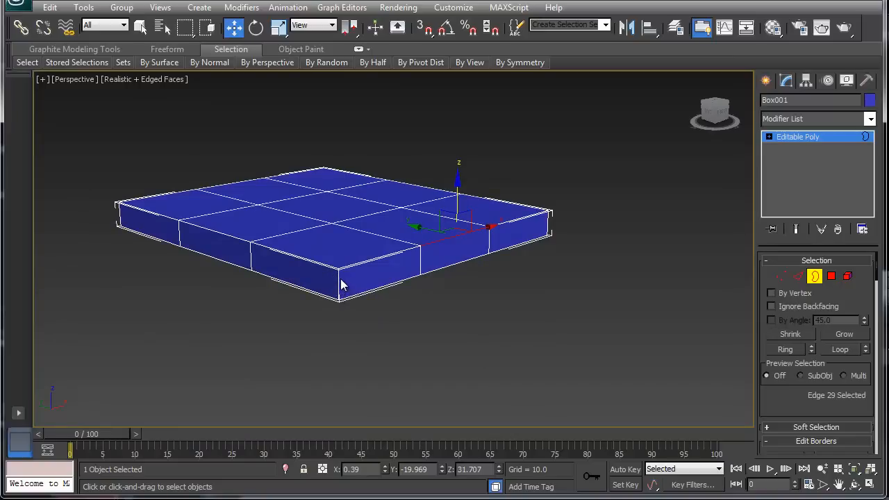
pyautogui.moveTo(356, 279)
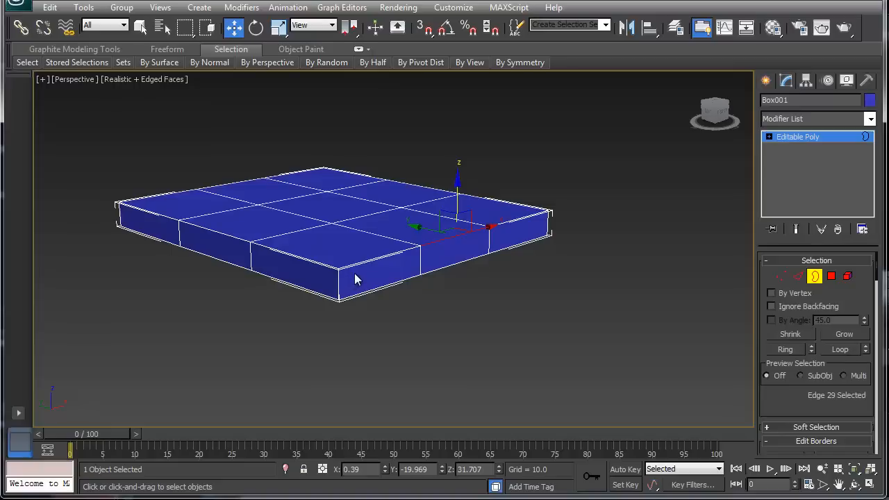
pyautogui.moveTo(831, 277)
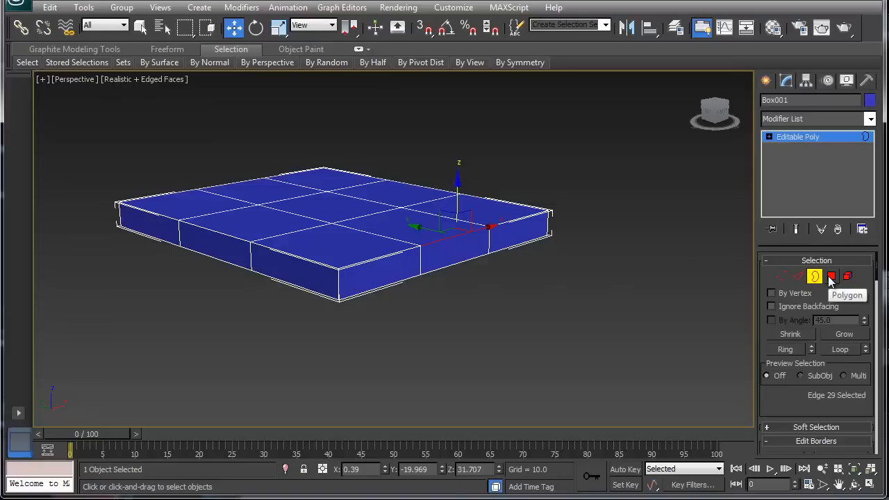
# - Toggle Polygon, Border, then Polygon sub-object level, leaving polygon 20 selected on the slab
pyautogui.click(831, 276)
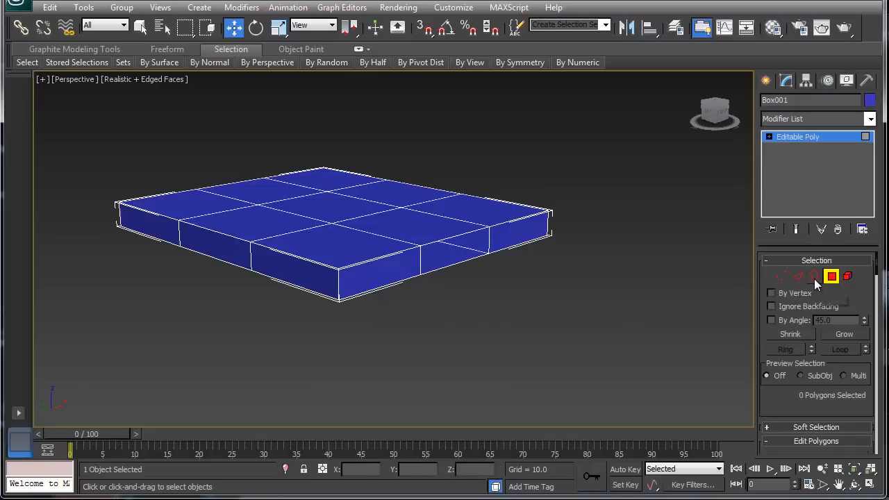
pyautogui.click(814, 276)
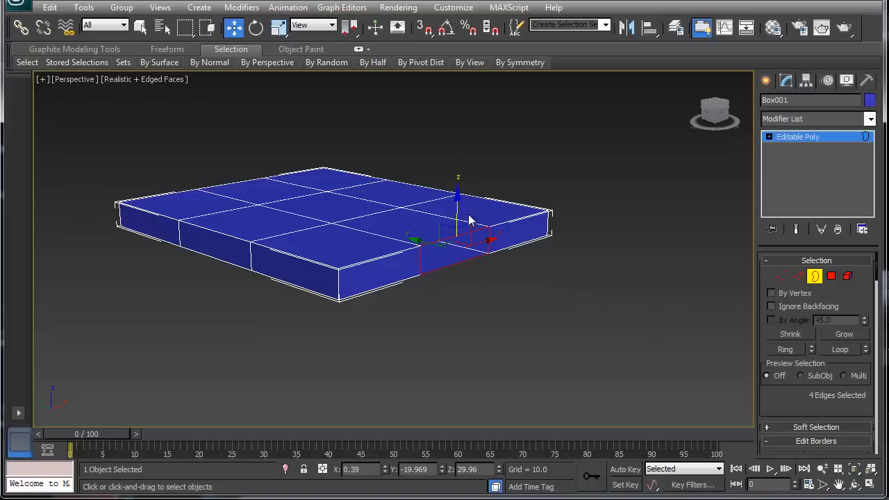
pyautogui.moveTo(502, 278)
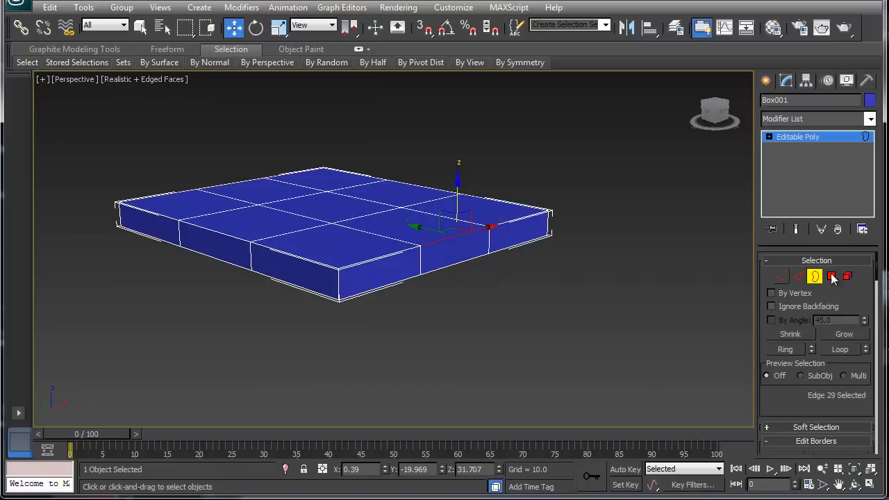
pyautogui.click(831, 277)
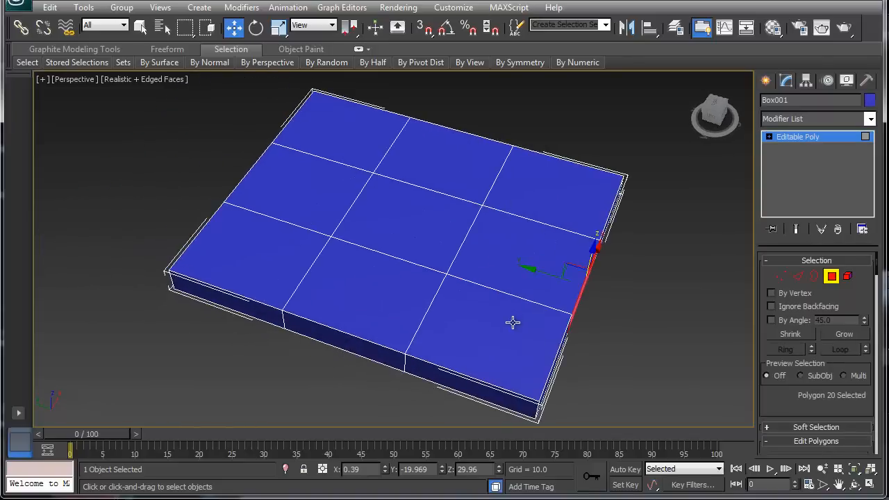
# - Exit sub-object editing, then activate Element level on the slab
pyautogui.click(410, 216)
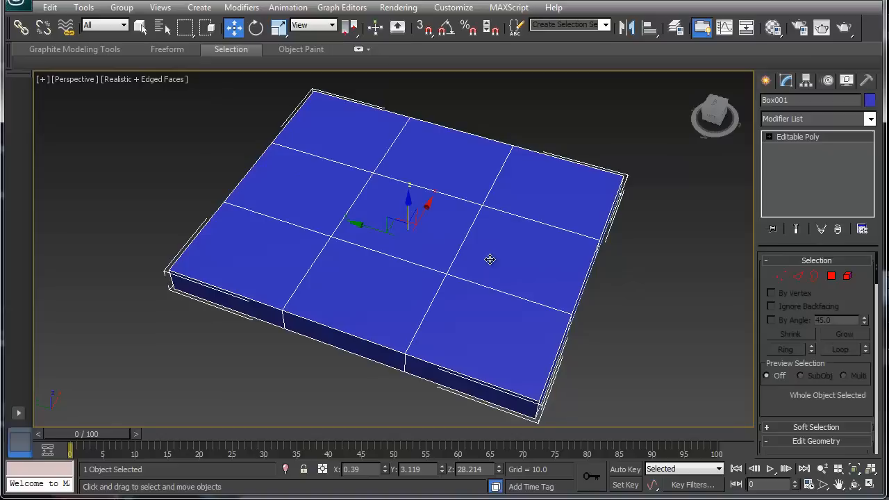
pyautogui.click(847, 275)
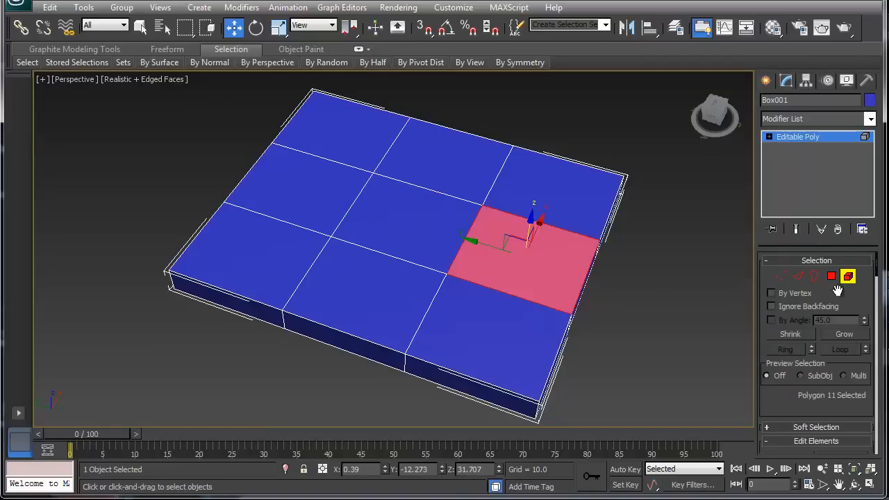
# - Clear the face selection and exit Element level back to whole-object Box001
pyautogui.click(313, 160)
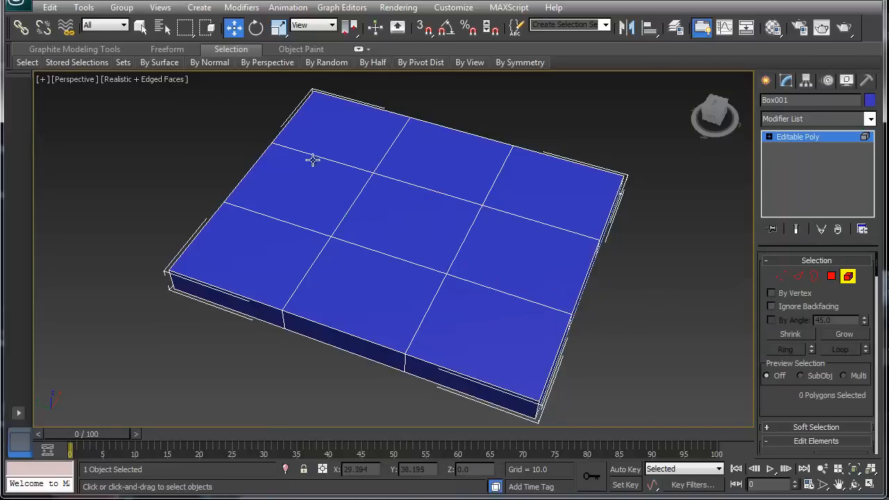
pyautogui.moveTo(526, 197)
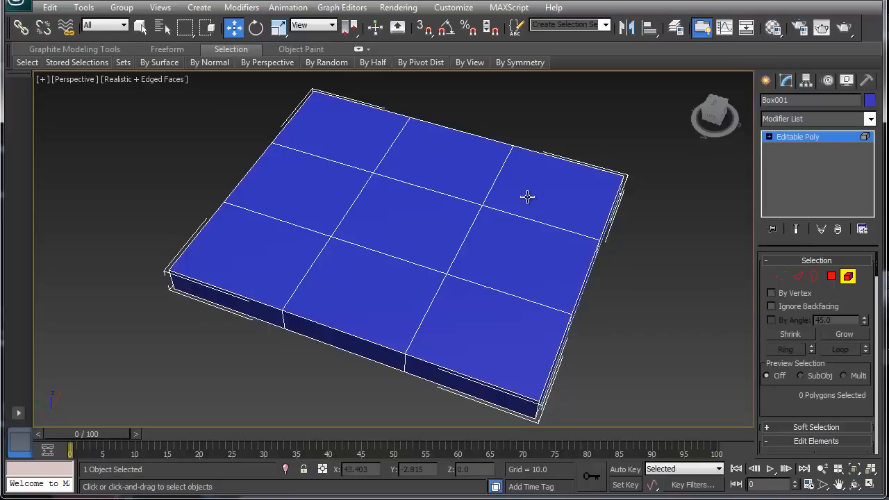
pyautogui.moveTo(529, 202)
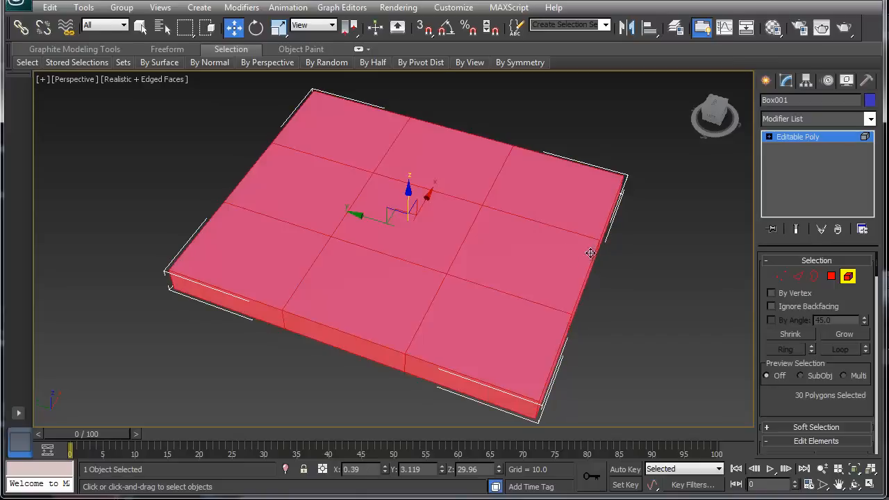
pyautogui.moveTo(457, 297)
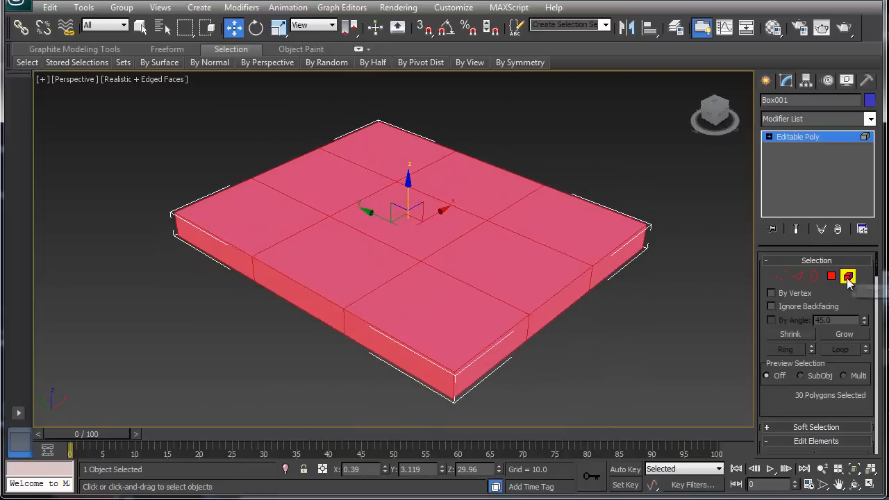
pyautogui.click(847, 275)
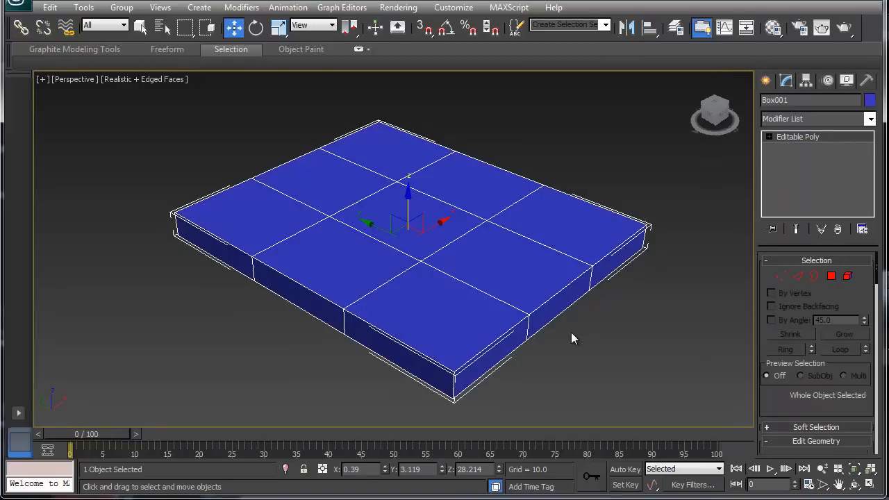
pyautogui.moveTo(570, 333)
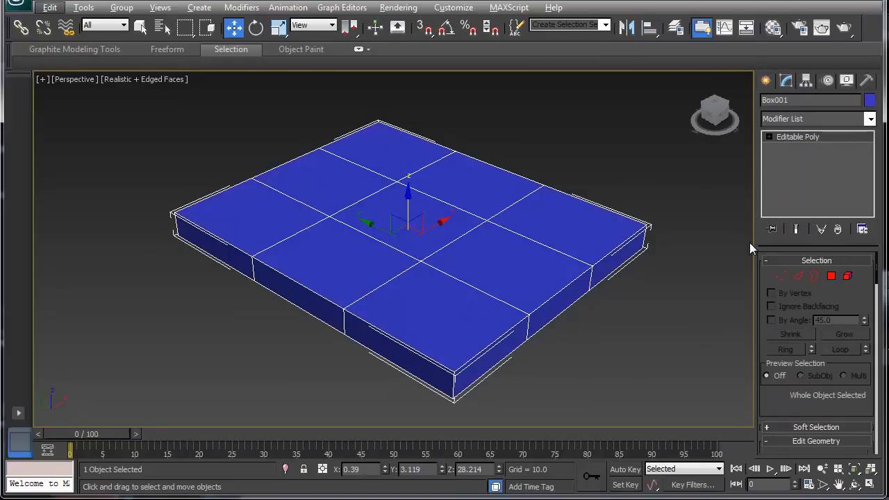
pyautogui.moveTo(783, 278)
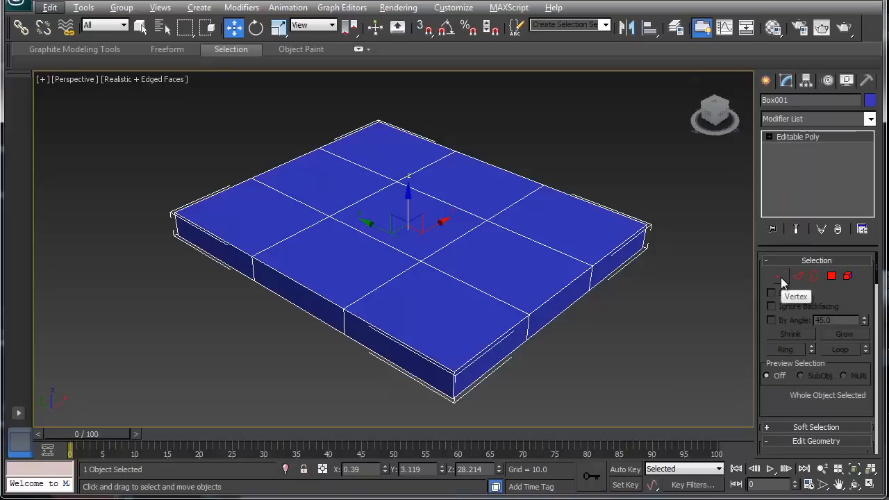
# - Expand the Editable Poly stack and activate Vertex level, selecting 16 vertices
pyautogui.click(781, 275)
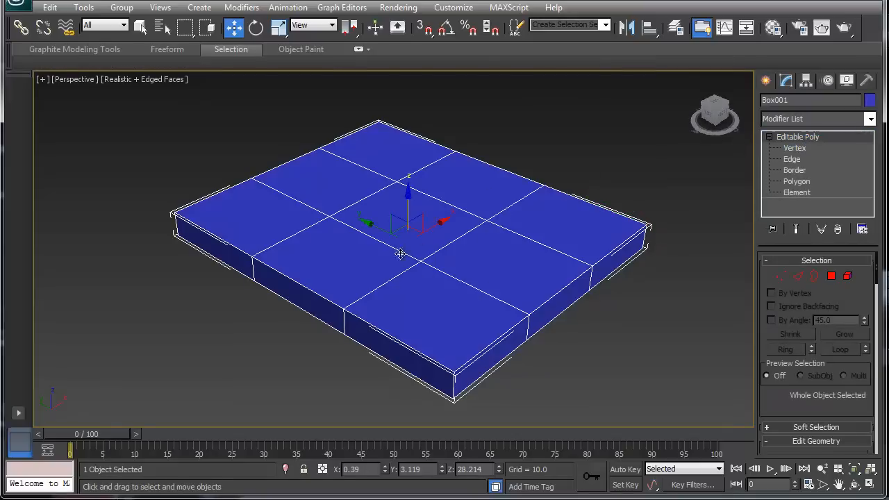
pyautogui.moveTo(798, 164)
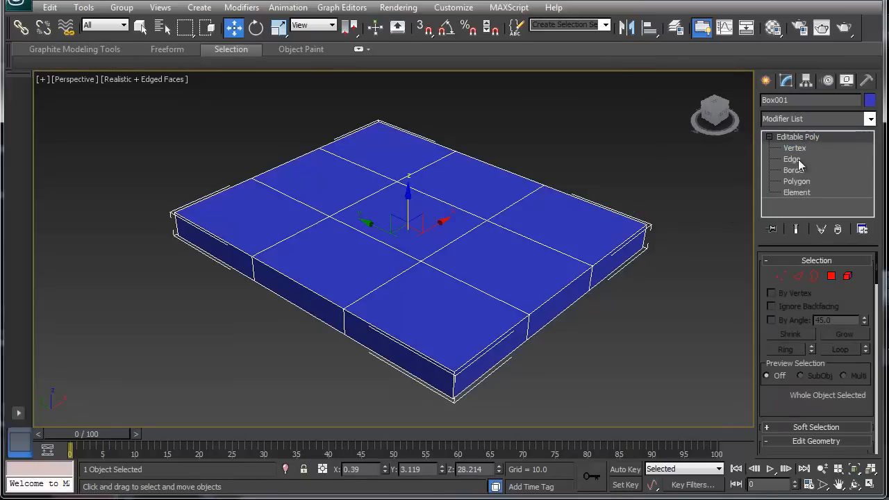
pyautogui.click(795, 147)
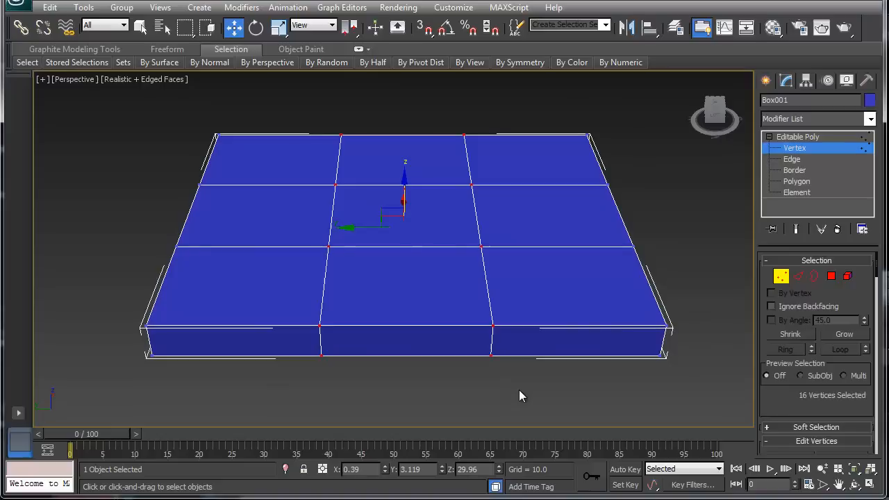
# - Scale the 16 border vertices outward so a narrow rim forms around the slab's top face
pyautogui.moveTo(522, 396); pyautogui.dragTo(455, 344)
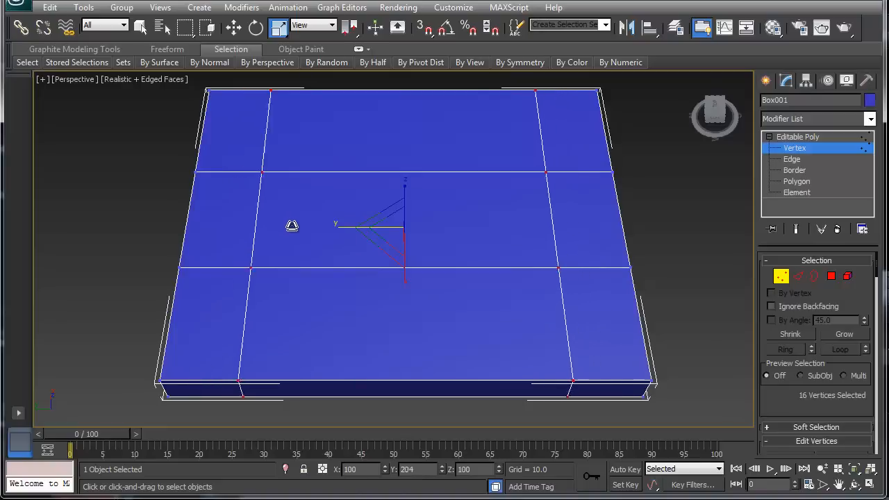
pyautogui.moveTo(292, 225); pyautogui.dragTo(419, 230)
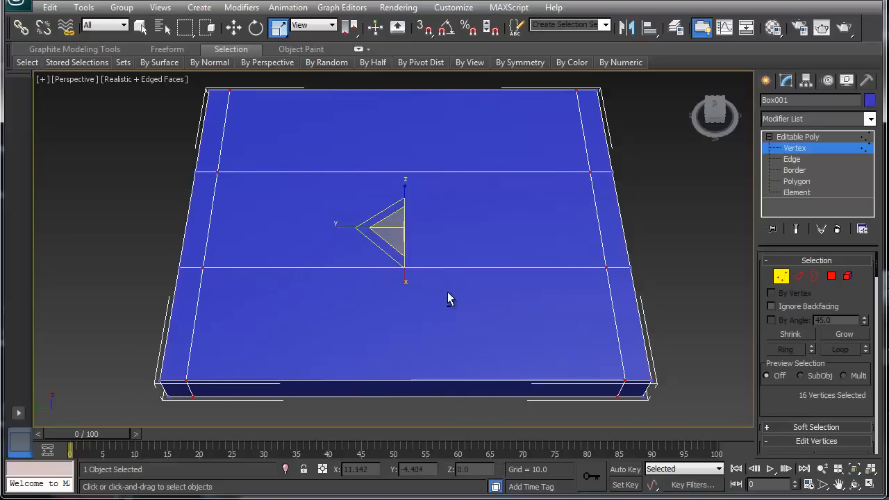
pyautogui.moveTo(448, 299); pyautogui.dragTo(333, 233)
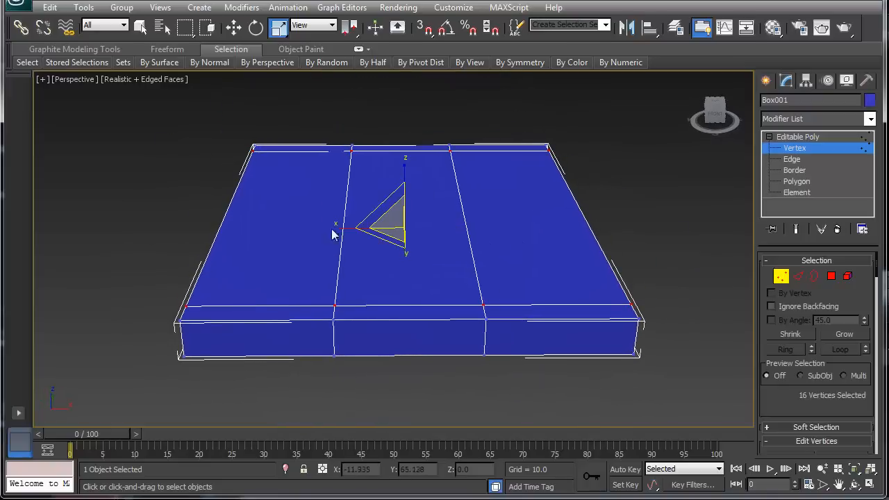
pyautogui.moveTo(368, 275)
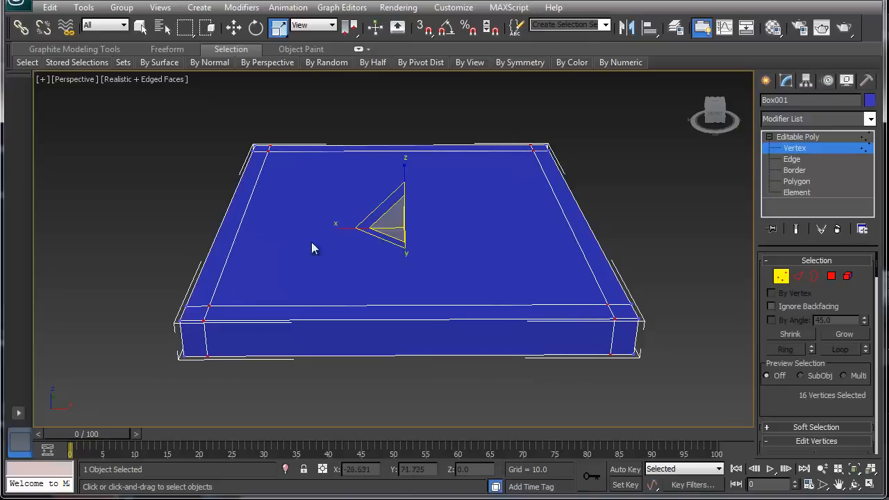
pyautogui.moveTo(313, 248); pyautogui.dragTo(323, 325)
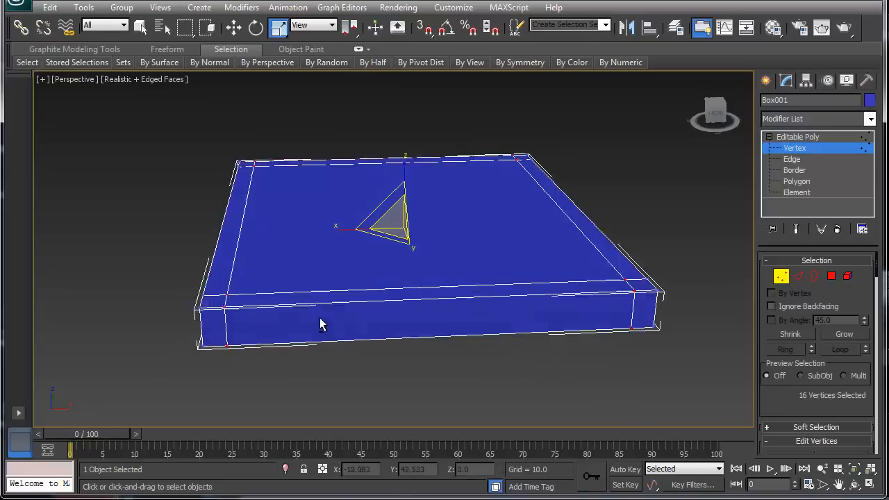
pyautogui.moveTo(322, 325); pyautogui.dragTo(486, 327)
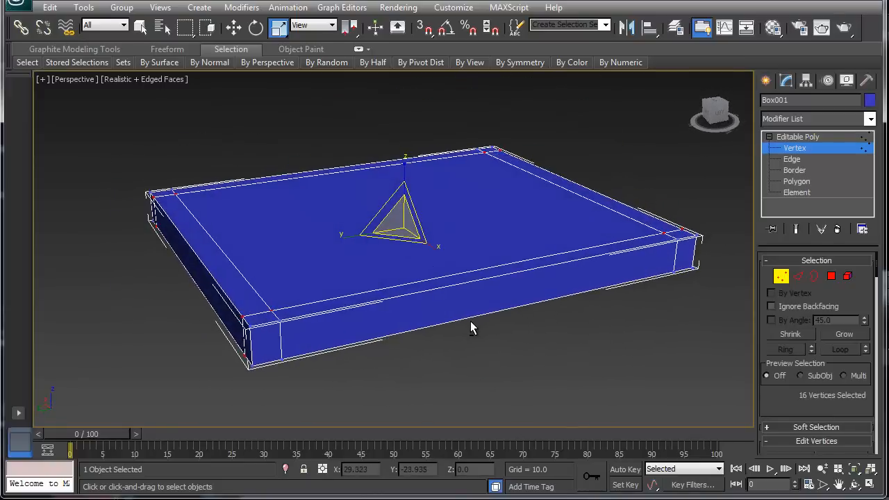
# - At Polygon level, select the large central top face (polygon 14) inside the rim
pyautogui.click(797, 181)
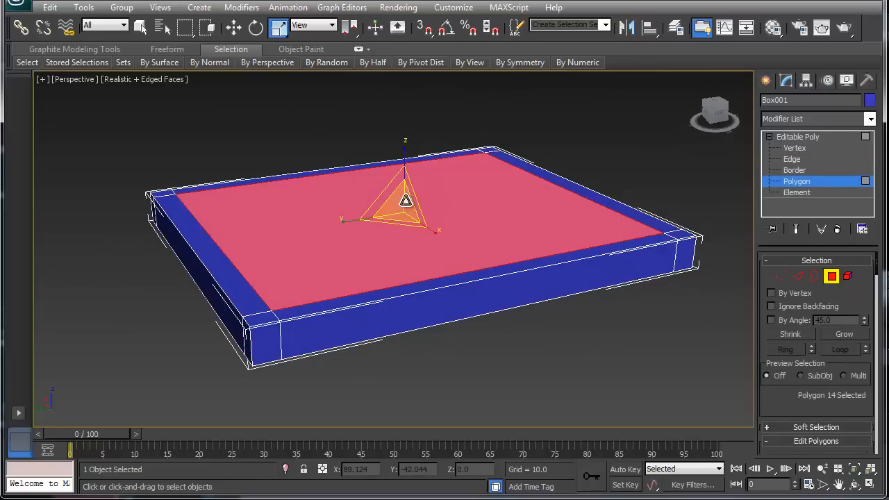
pyautogui.click(233, 26)
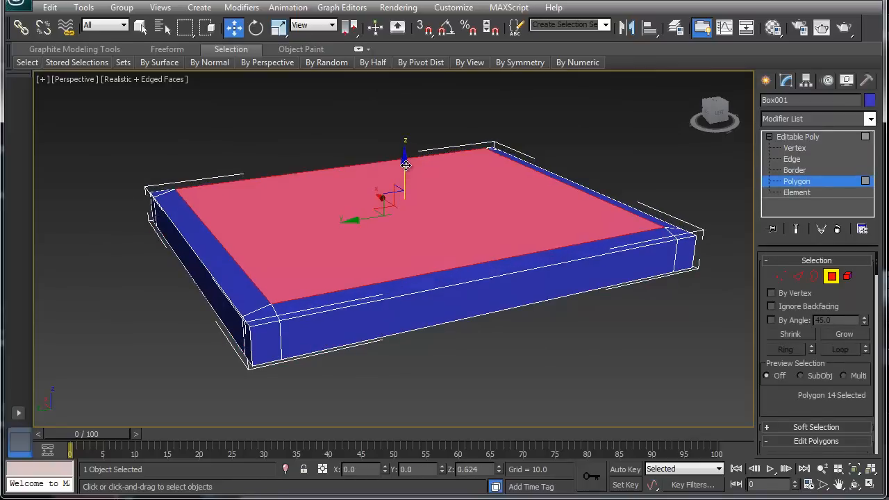
pyautogui.moveTo(406, 159); pyautogui.dragTo(405, 149)
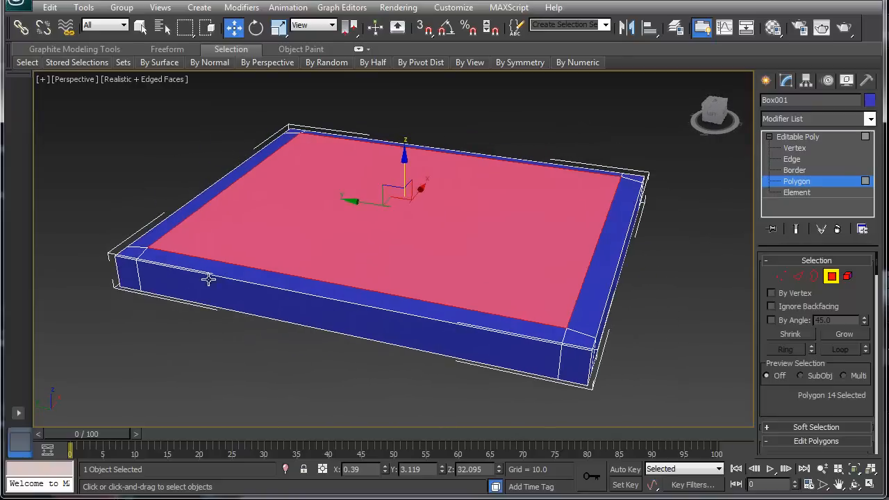
pyautogui.moveTo(785, 284)
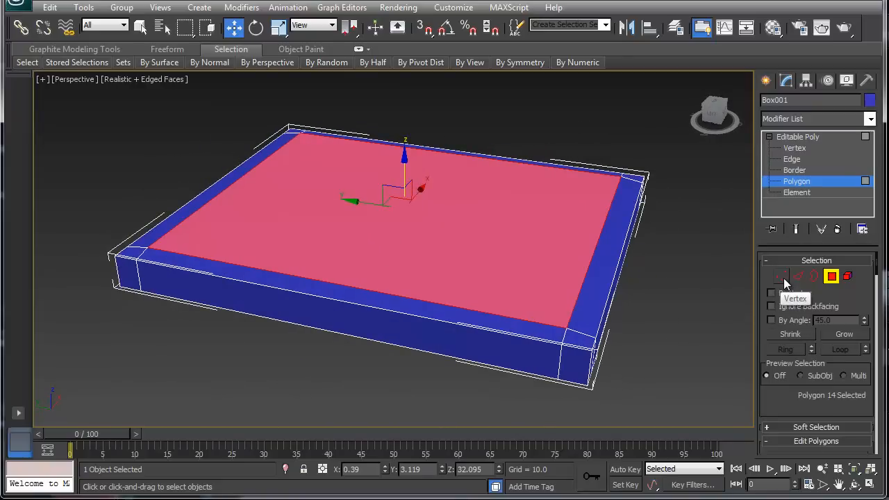
# - Activate Edge level and orbit until the slab's underside faces the view
pyautogui.click(791, 158)
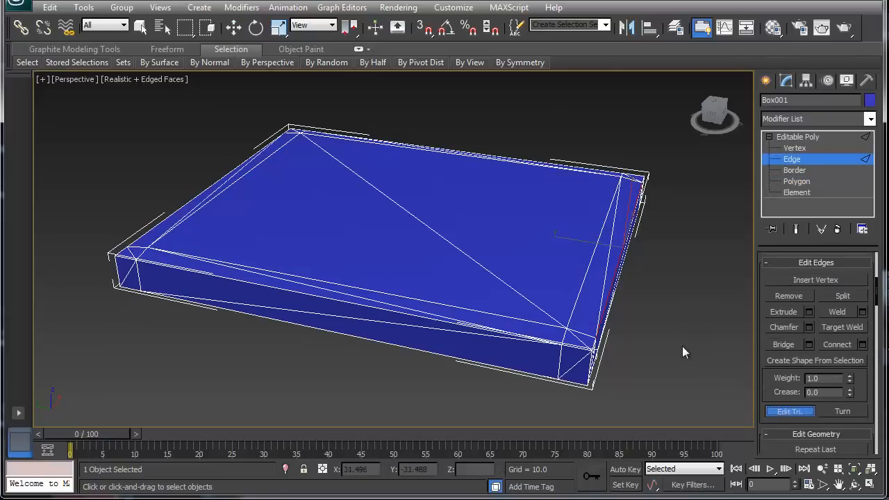
pyautogui.moveTo(683, 353); pyautogui.dragTo(493, 280)
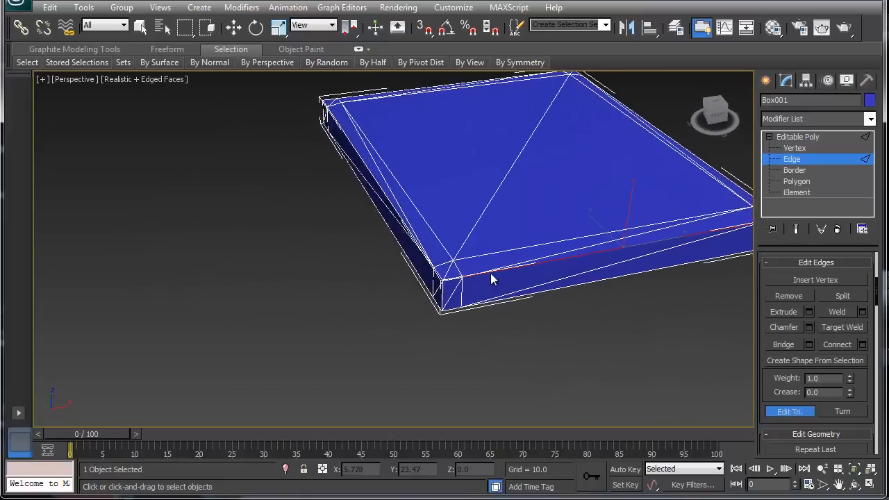
pyautogui.moveTo(493, 279); pyautogui.dragTo(571, 302)
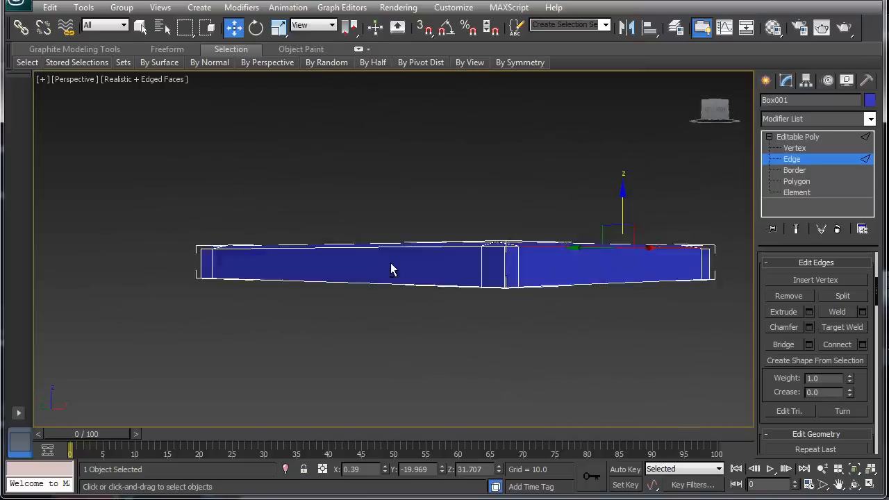
pyautogui.moveTo(392, 270); pyautogui.dragTo(416, 243)
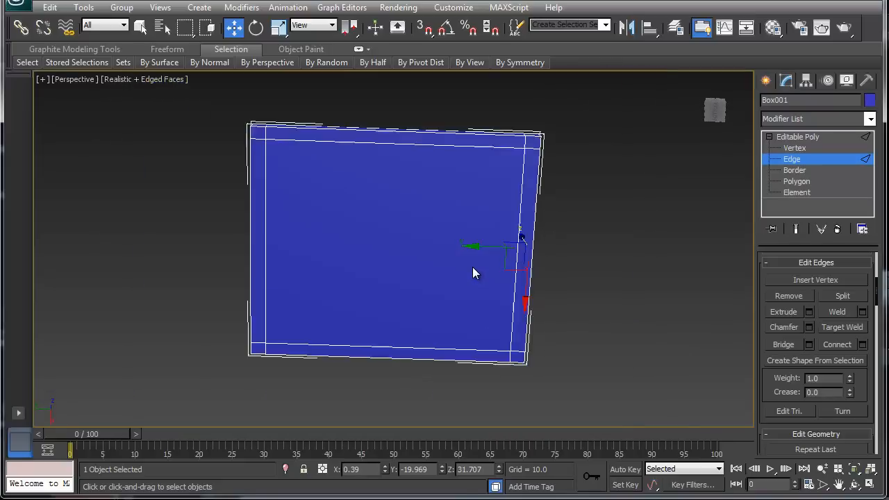
# - At Polygon level, Inset the underside face (polygon 5) to form an inner panel with a border
pyautogui.scroll(-3)
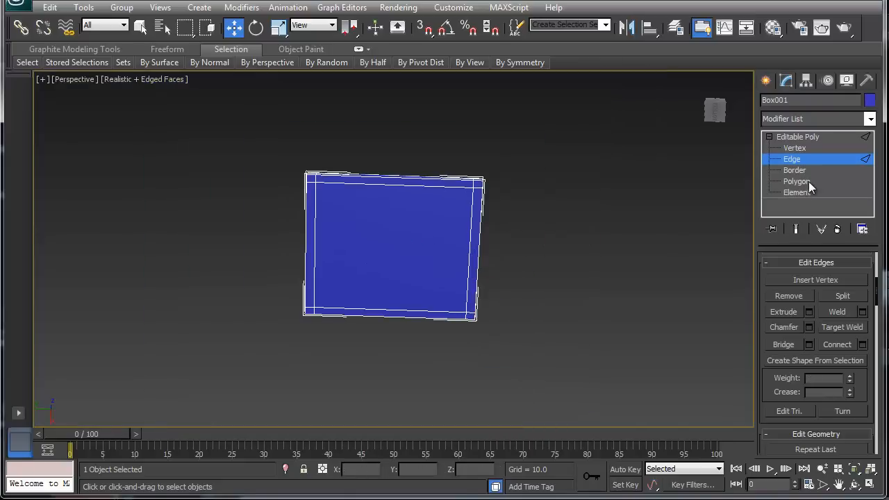
pyautogui.click(797, 181)
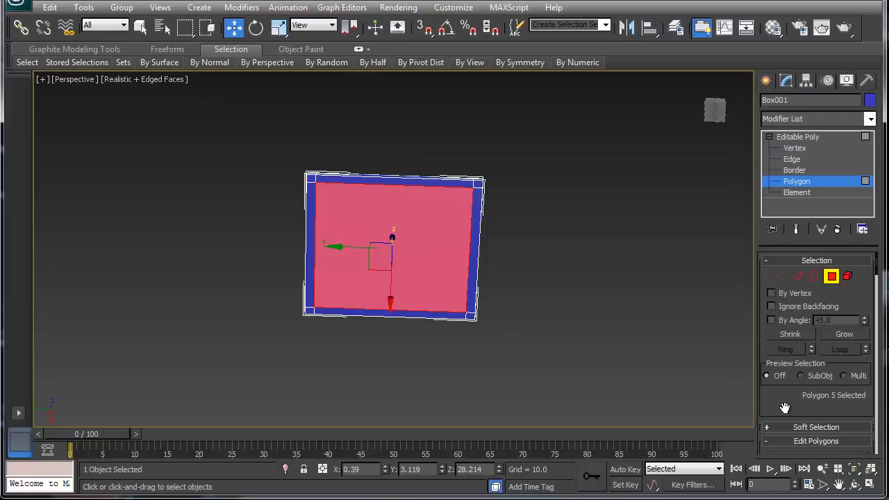
pyautogui.scroll(-3)
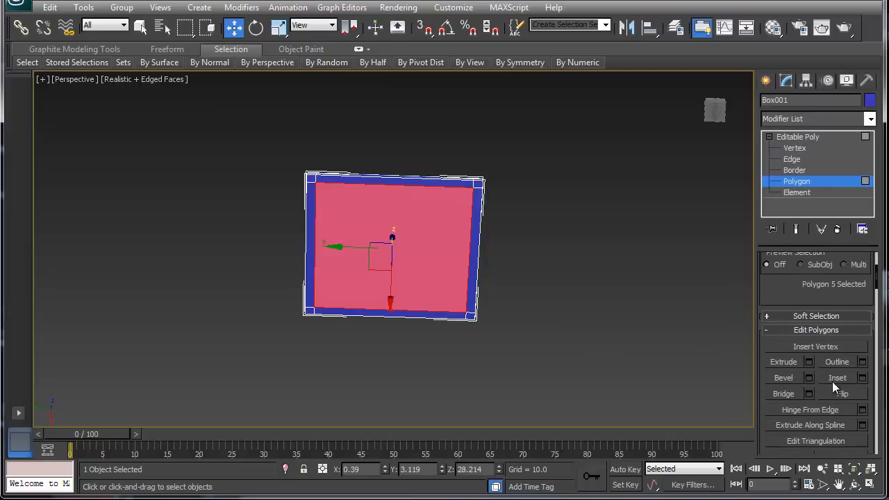
pyautogui.click(836, 377)
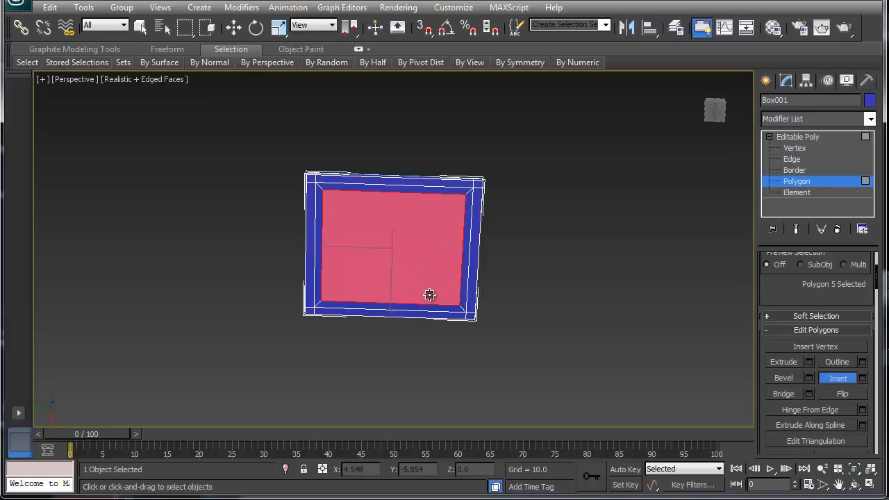
pyautogui.moveTo(428, 294); pyautogui.dragTo(371, 347)
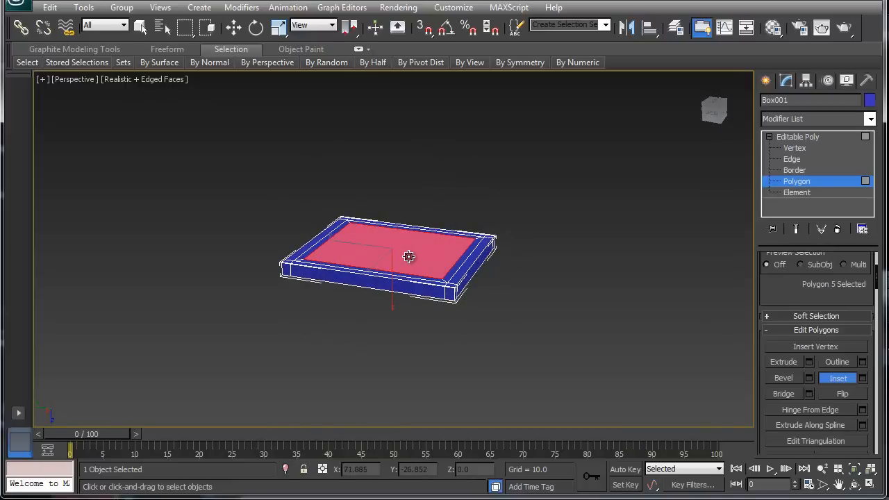
pyautogui.moveTo(371, 242)
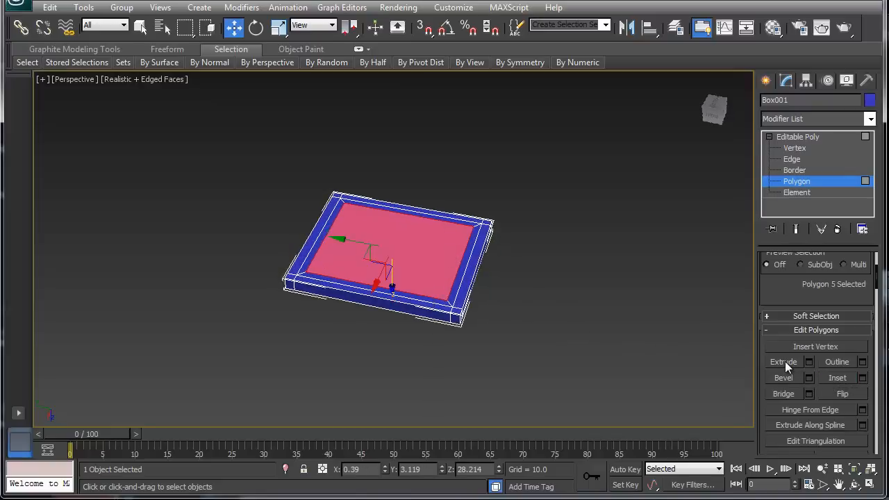
# - Extrude the inset underside panel inward to recess it into the slab
pyautogui.click(783, 361)
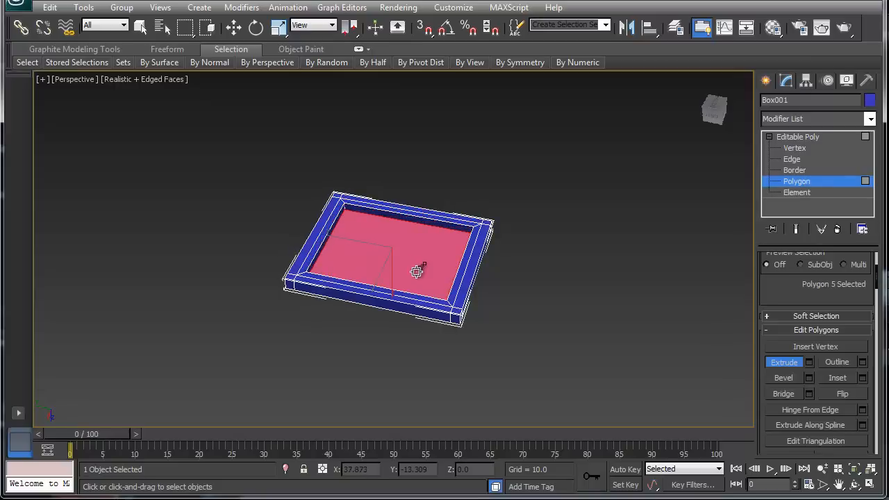
pyautogui.moveTo(417, 270); pyautogui.dragTo(459, 302)
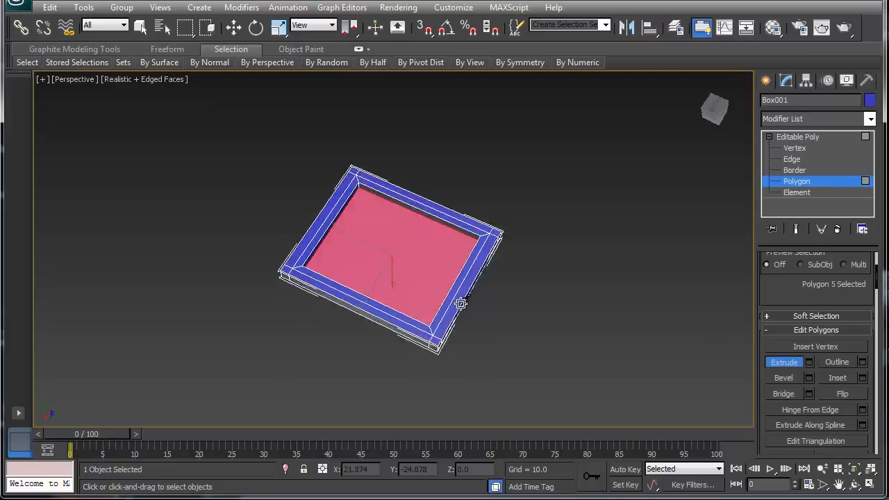
pyautogui.moveTo(461, 303); pyautogui.dragTo(687, 322)
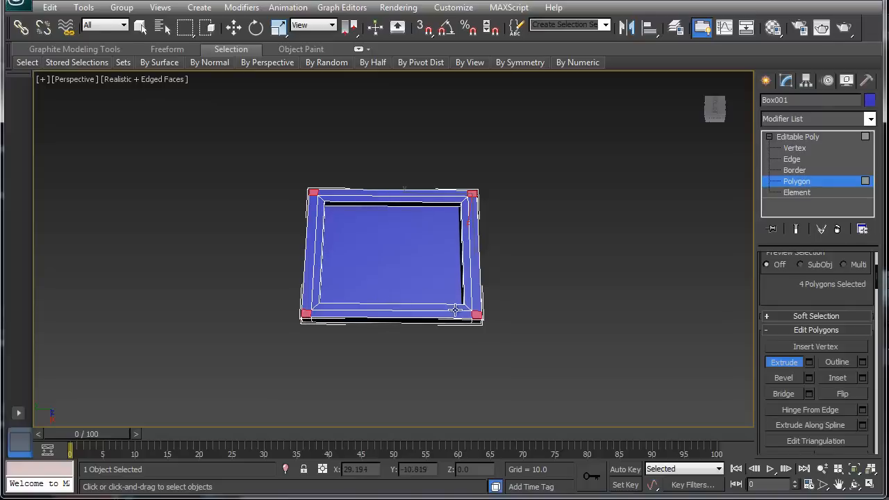
pyautogui.moveTo(478, 317)
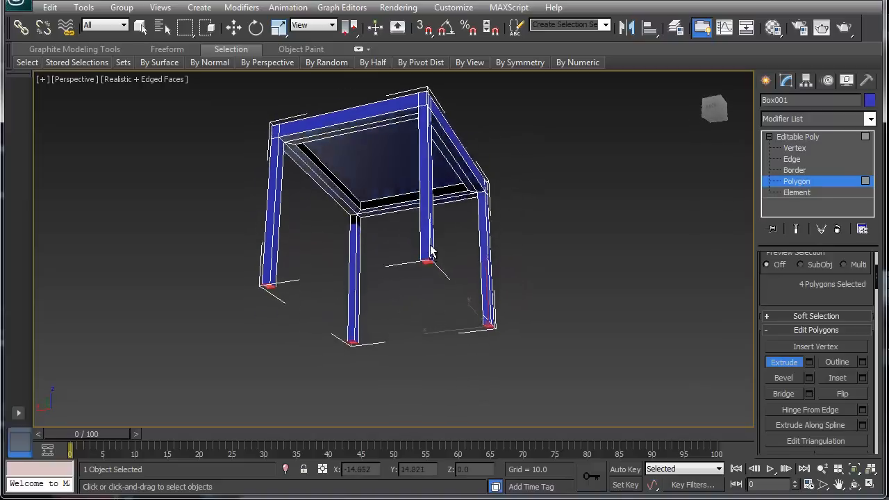
# - Orbit around the table to inspect the four extruded corner legs from above and below
pyautogui.moveTo(431, 250); pyautogui.dragTo(400, 234)
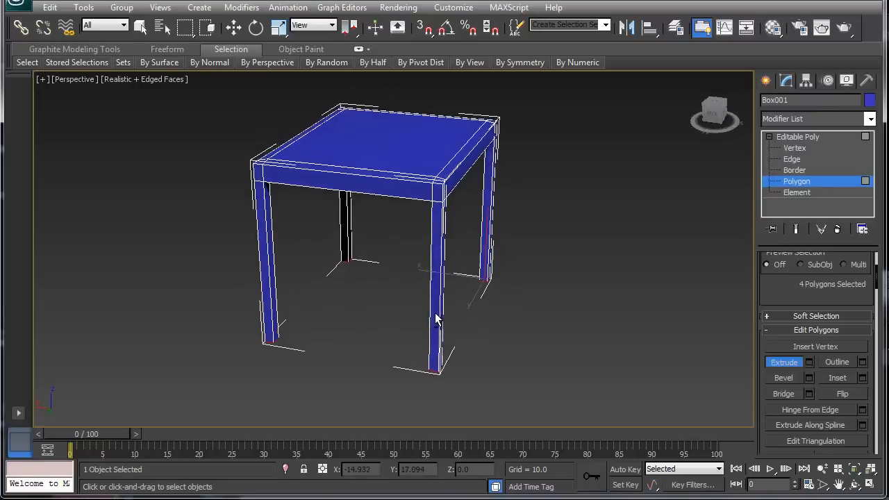
pyautogui.moveTo(438, 318); pyautogui.dragTo(387, 322)
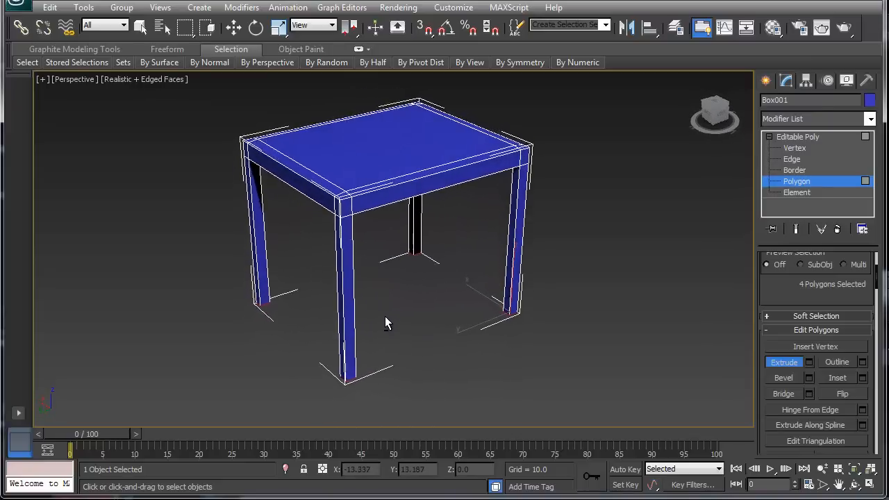
pyautogui.moveTo(387, 323); pyautogui.dragTo(369, 279)
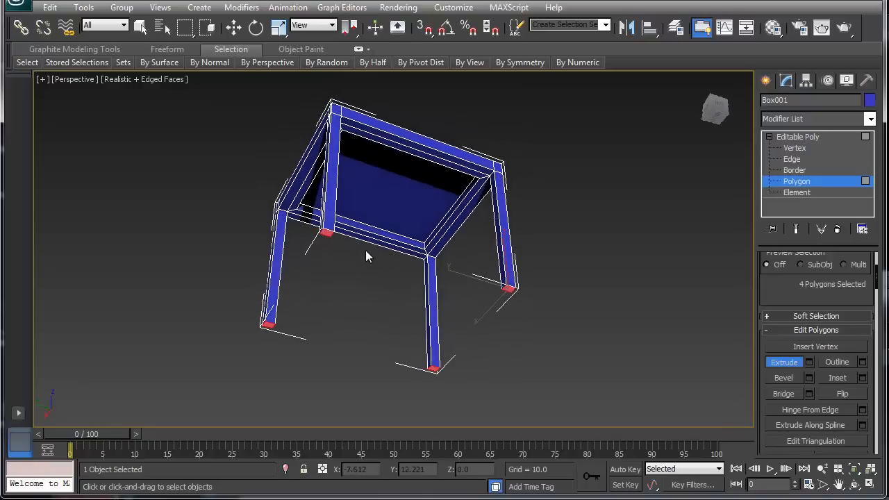
# - Uniform-scale the four selected leg-end polygons outward to form the table's feet
pyautogui.click(233, 27)
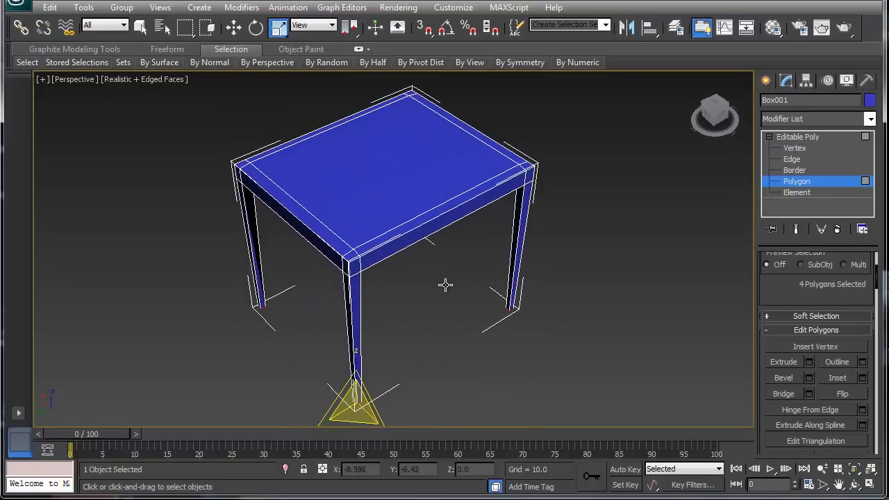
pyautogui.moveTo(445, 284); pyautogui.dragTo(553, 303)
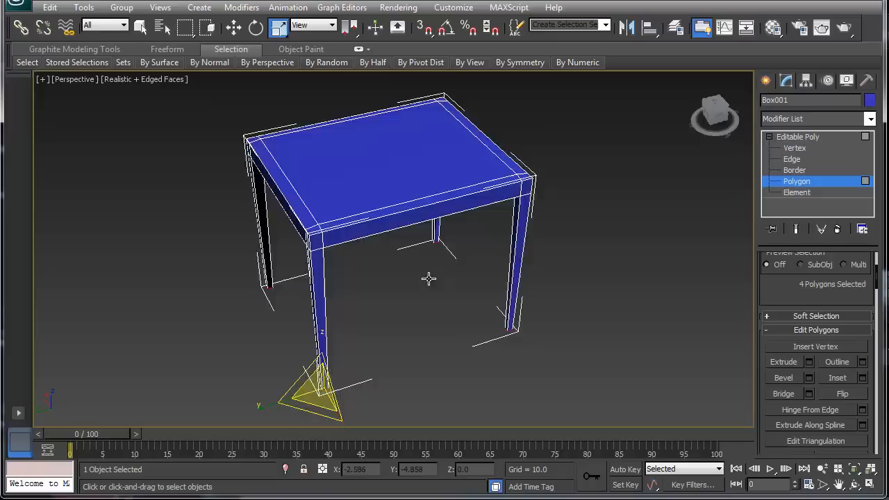
pyautogui.moveTo(428, 277); pyautogui.dragTo(447, 242)
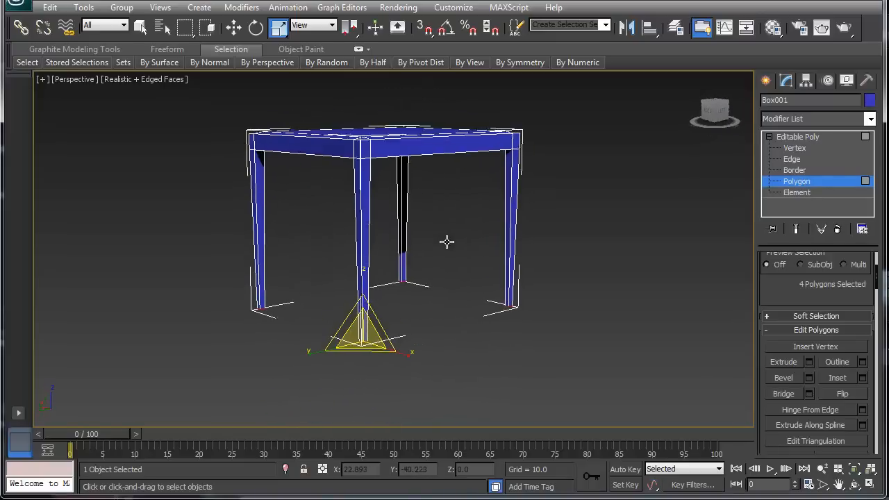
pyautogui.moveTo(444, 243); pyautogui.dragTo(431, 319)
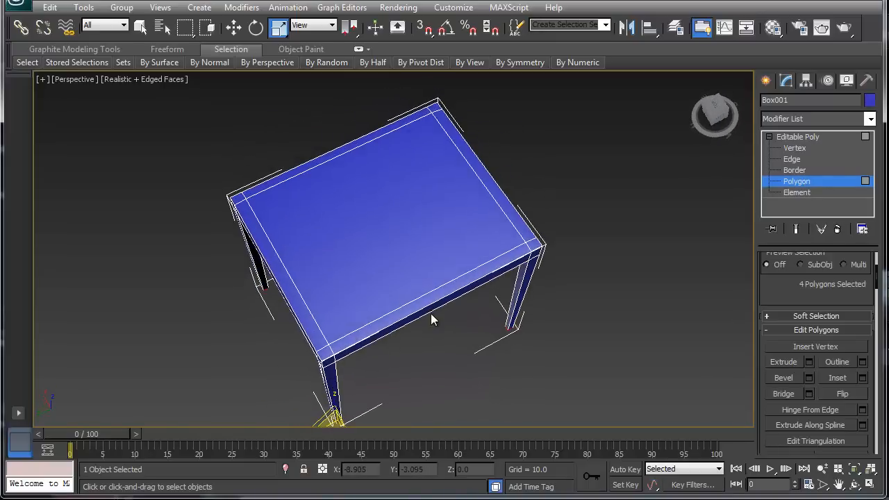